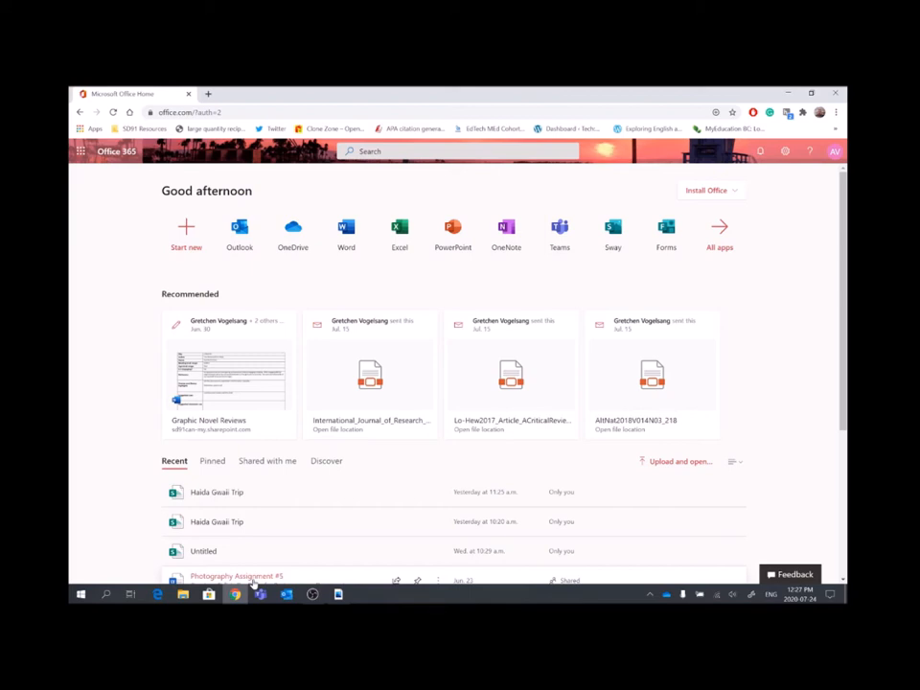
pyautogui.moveTo(206, 508)
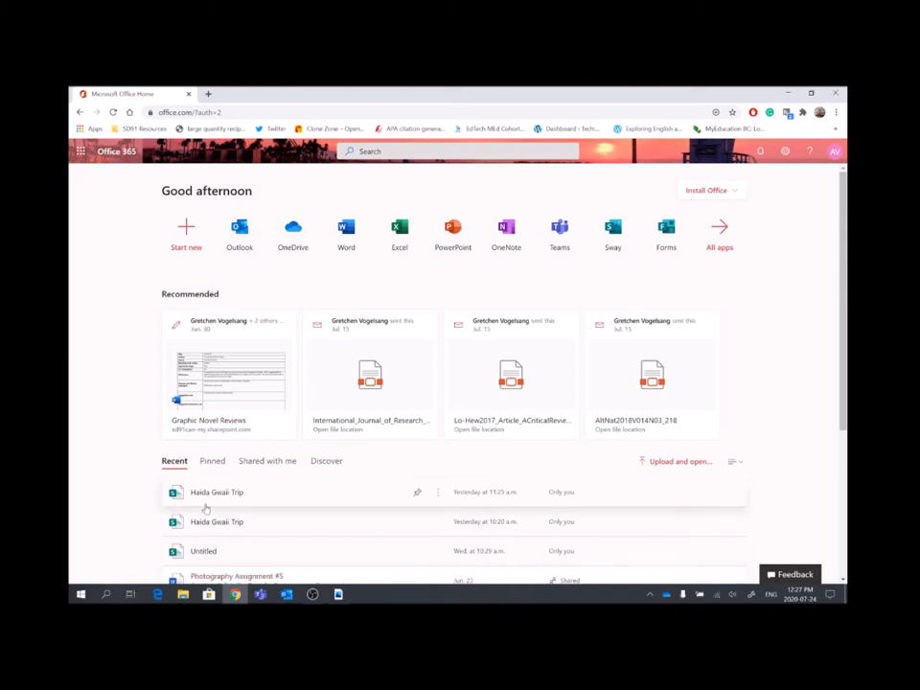
pyautogui.moveTo(616, 270)
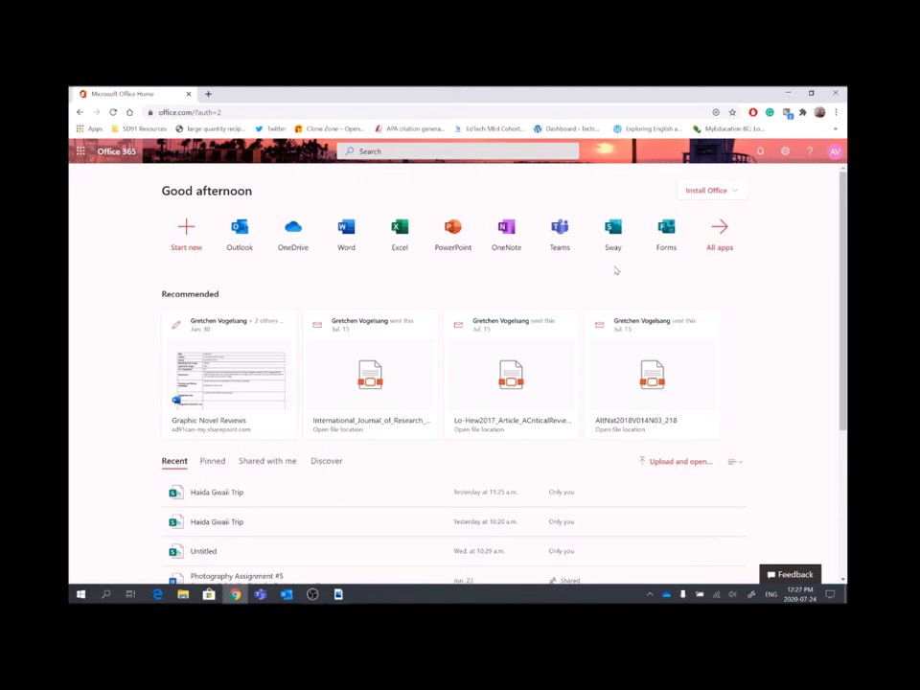
pyautogui.moveTo(612, 230)
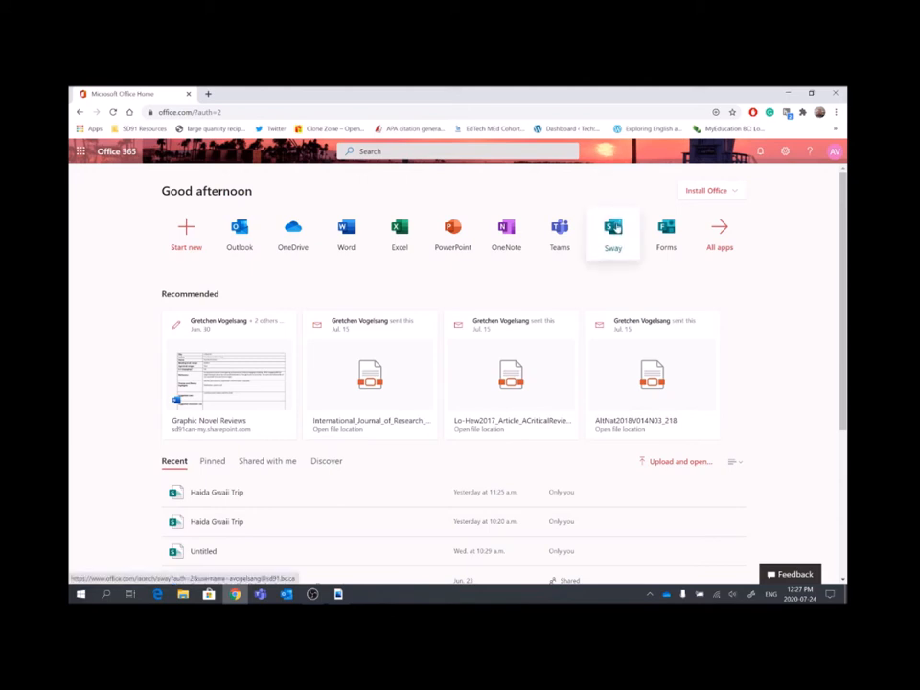
# Open Microsoft Sway from the Office 365 home page
pyautogui.click(612, 233)
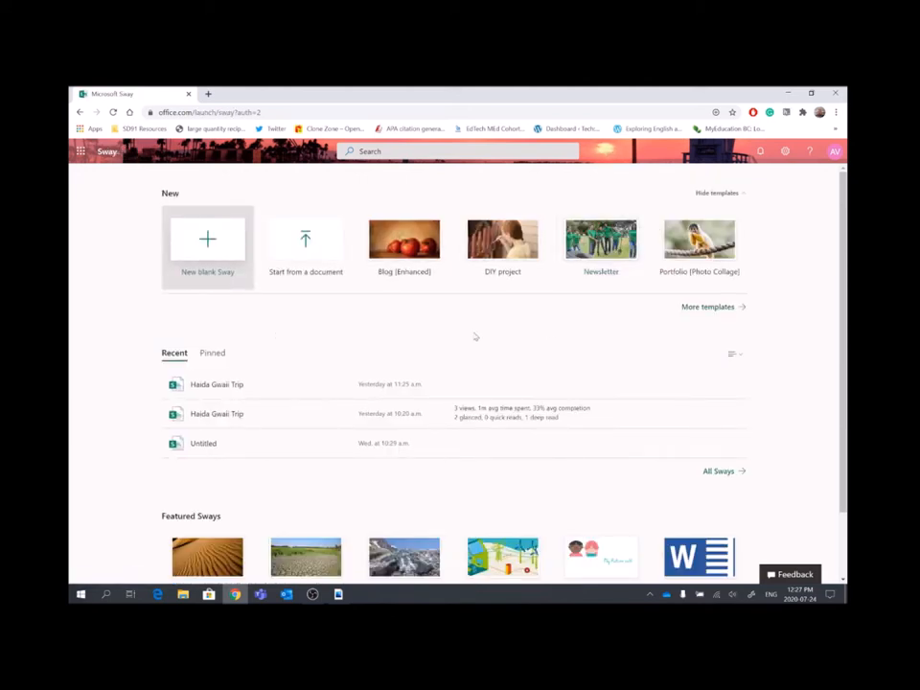
pyautogui.moveTo(403, 240)
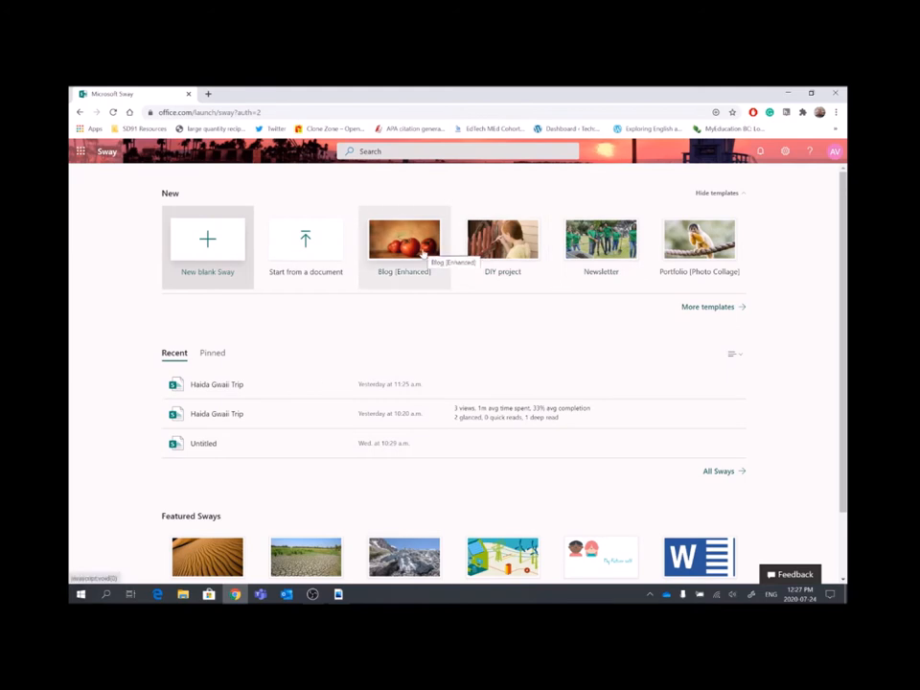
pyautogui.moveTo(700, 398)
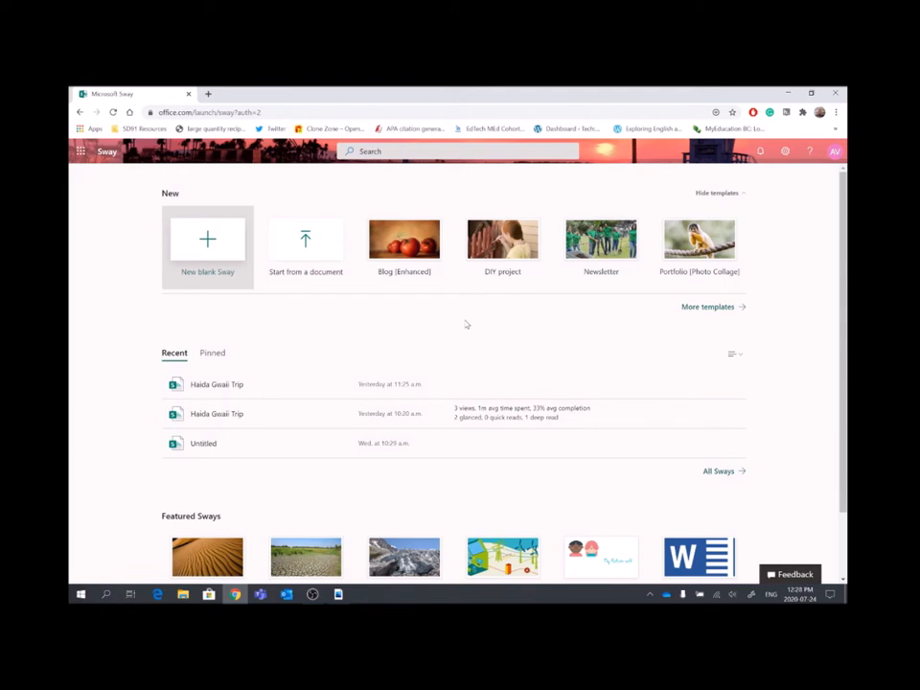
pyautogui.moveTo(207, 240)
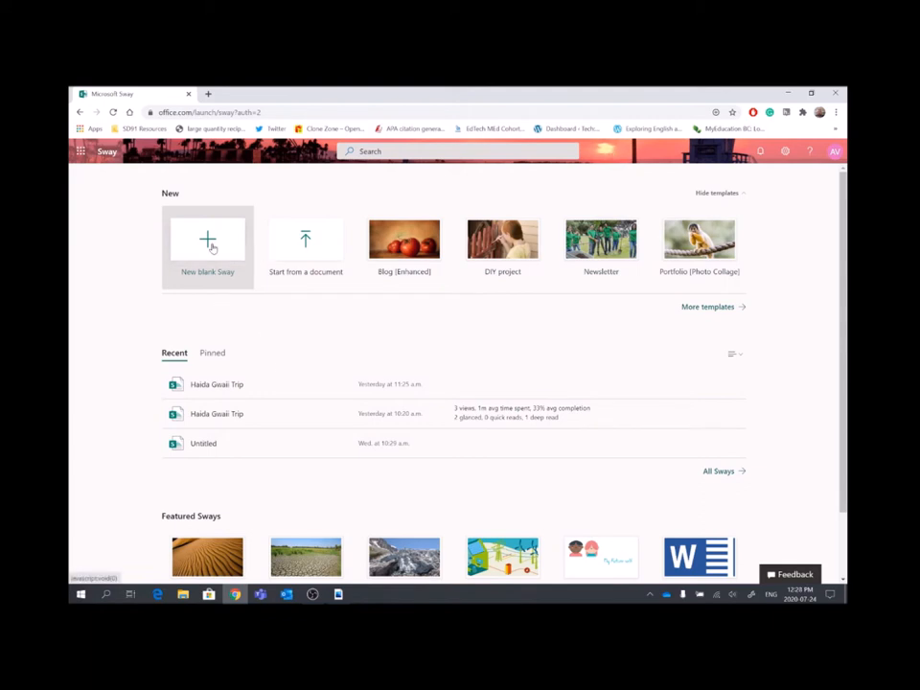
# Start a blank Sway and title it 'Haida Gwaii Trip'
pyautogui.click(207, 239)
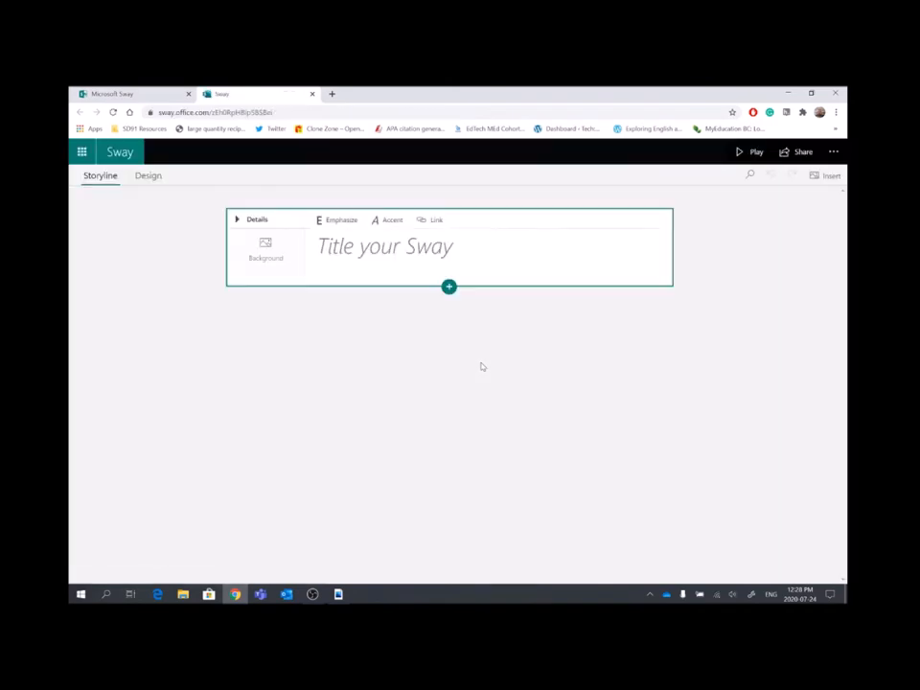
pyautogui.moveTo(348, 318)
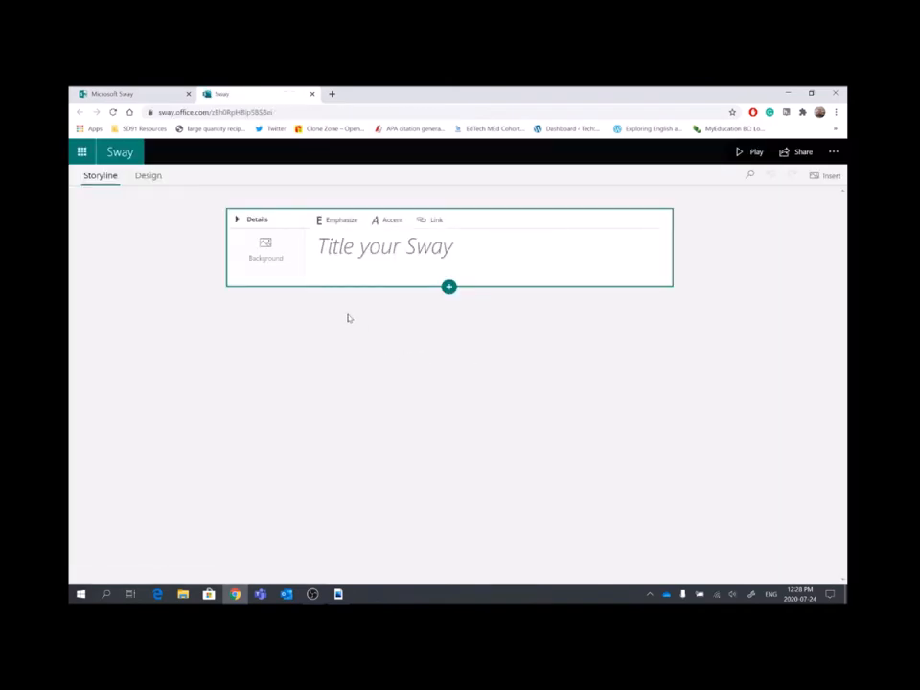
pyautogui.moveTo(213, 303)
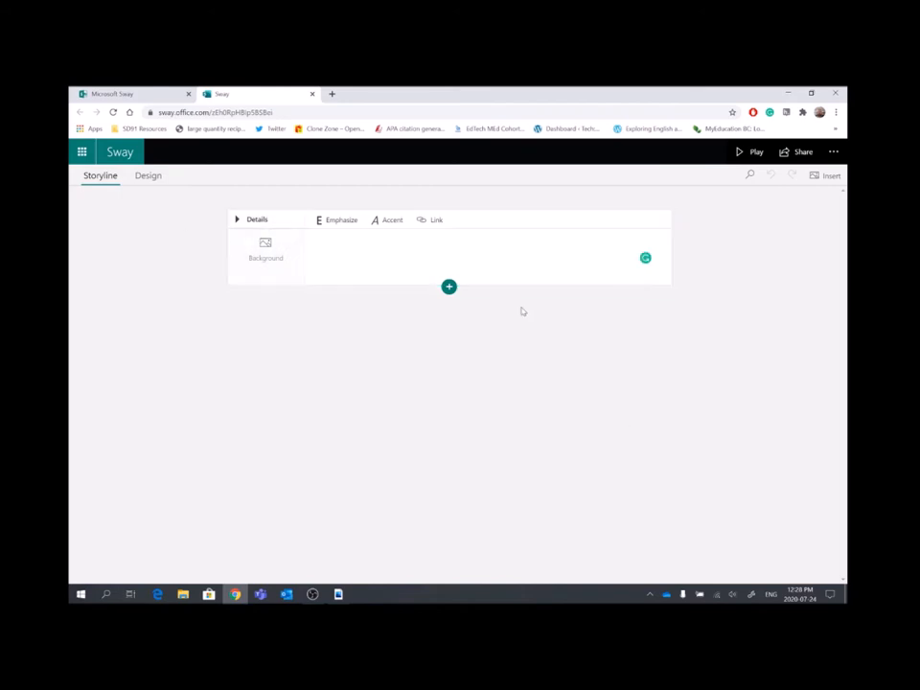
pyautogui.write('Hai')
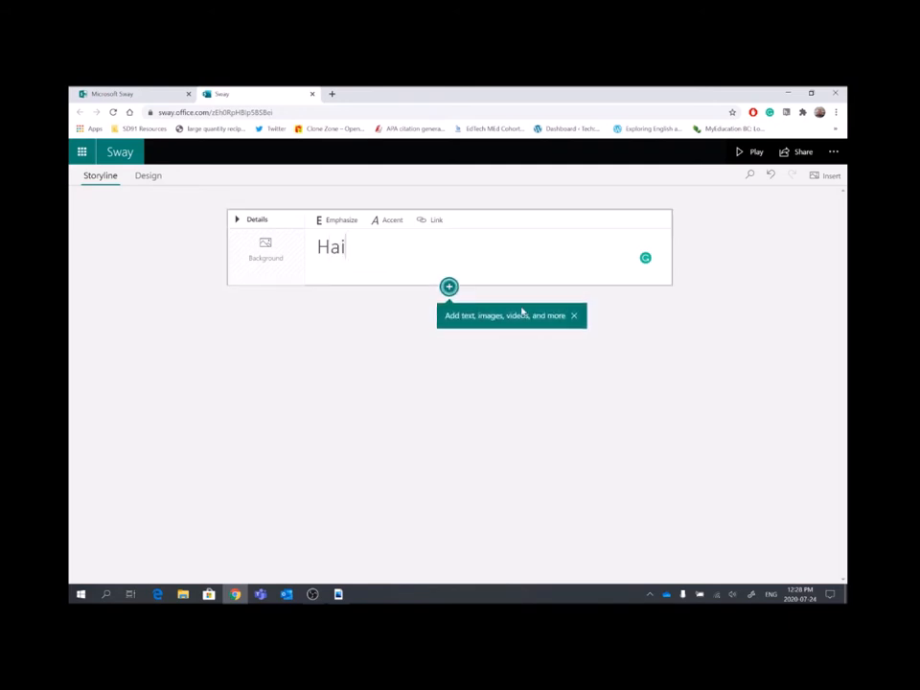
pyautogui.write('da Gwaii')
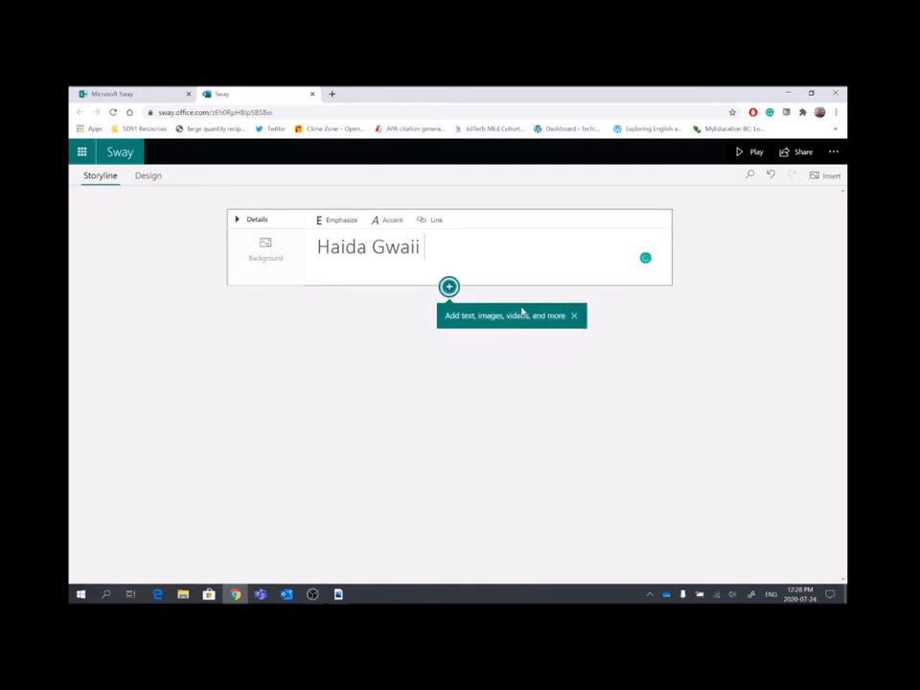
pyautogui.write('Trip')
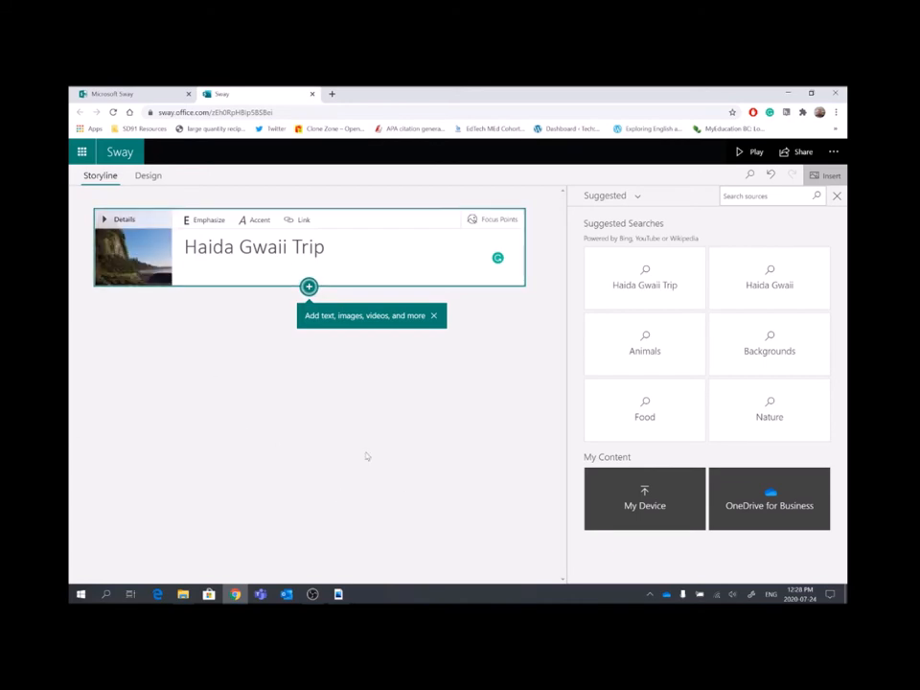
pyautogui.moveTo(756, 152)
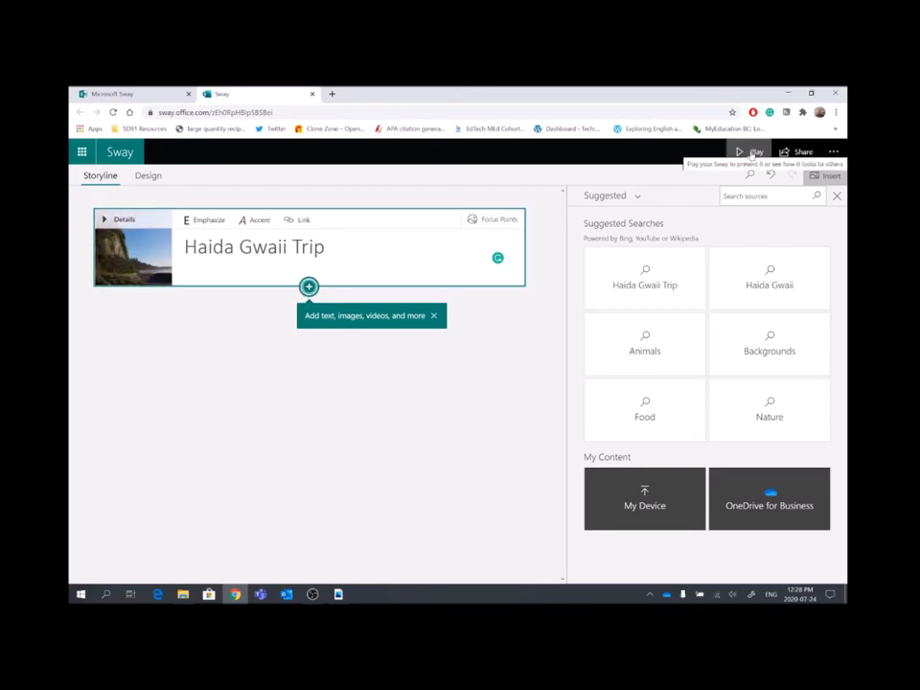
pyautogui.click(740, 151)
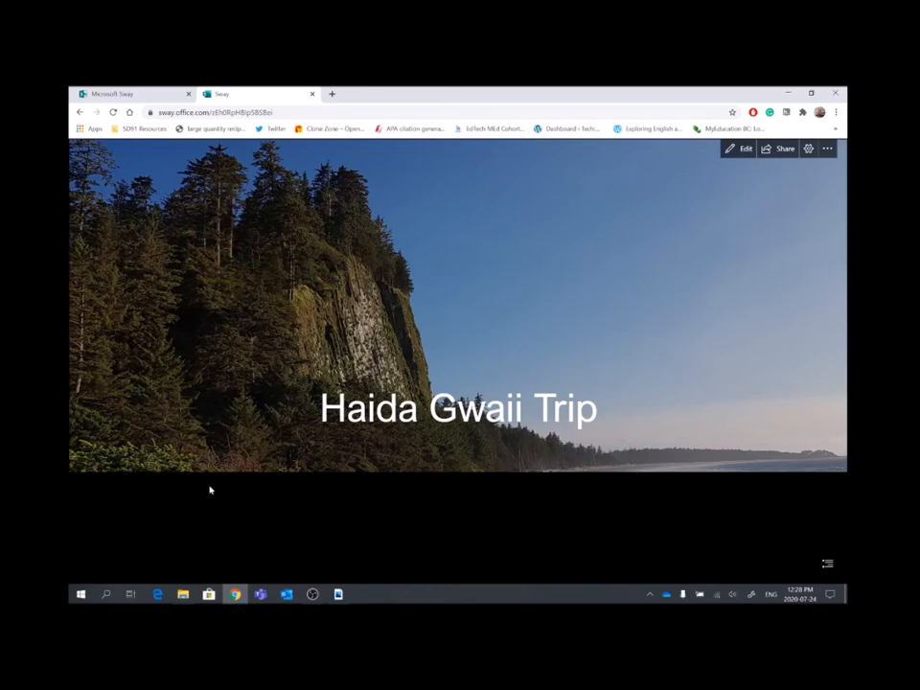
pyautogui.moveTo(496, 349)
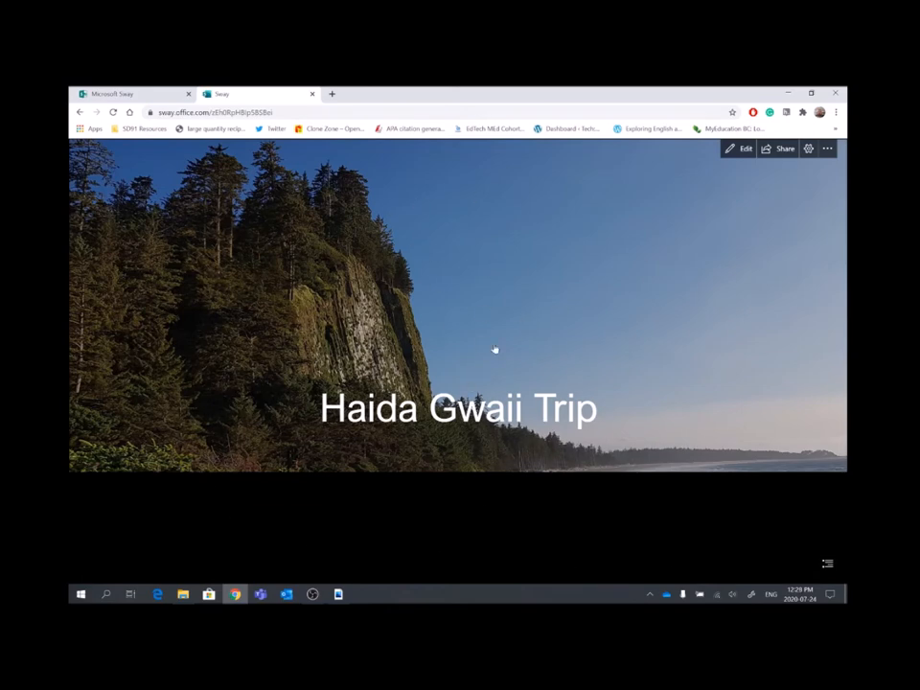
pyautogui.moveTo(660, 269)
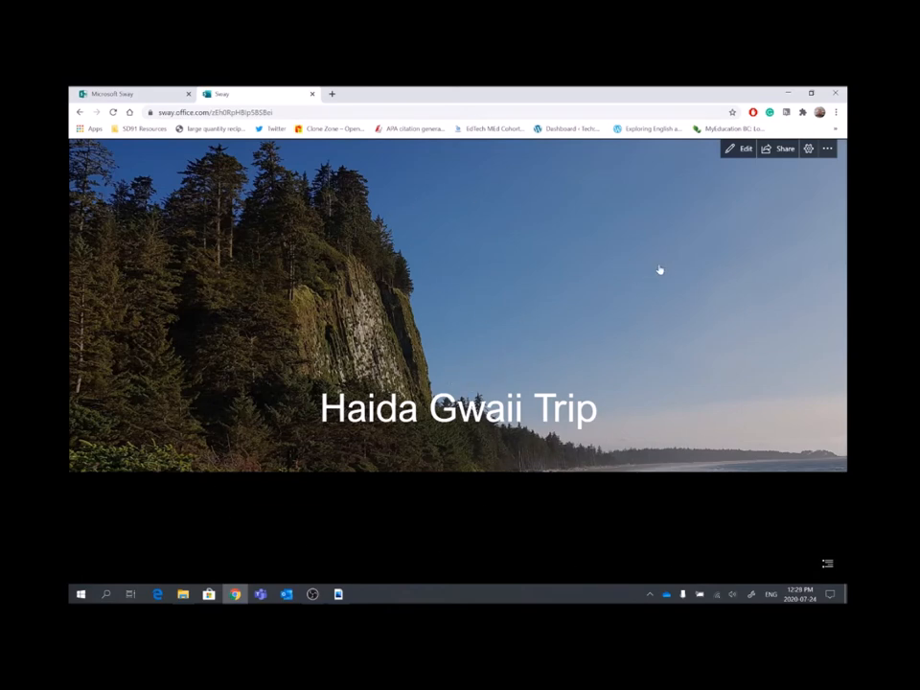
pyautogui.moveTo(728, 221)
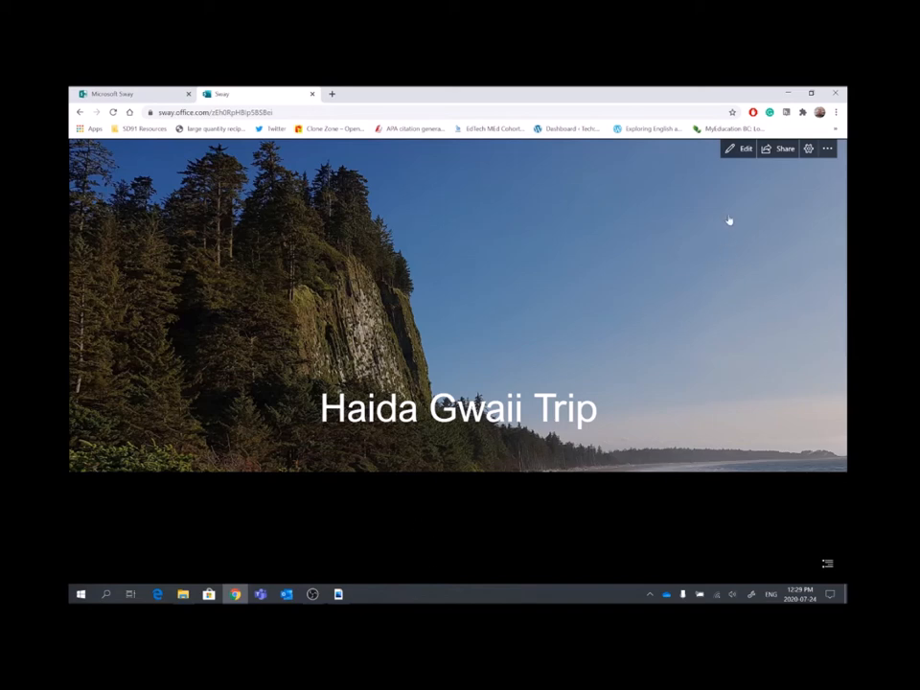
pyautogui.click(744, 149)
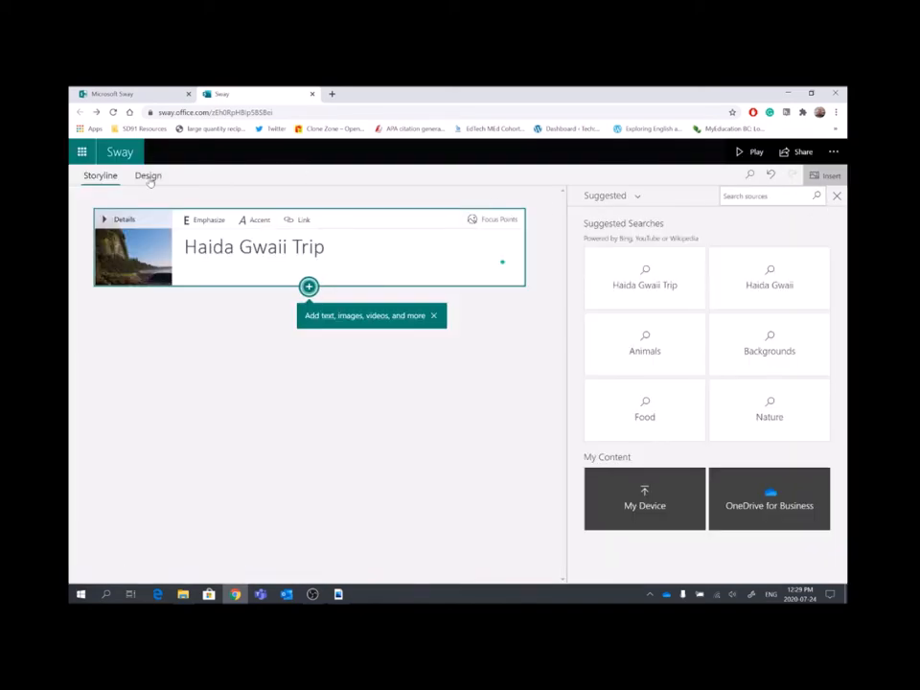
# Browse the Design tab's Styles pane, keeping the Vertical style, then return to Storyline
pyautogui.click(149, 175)
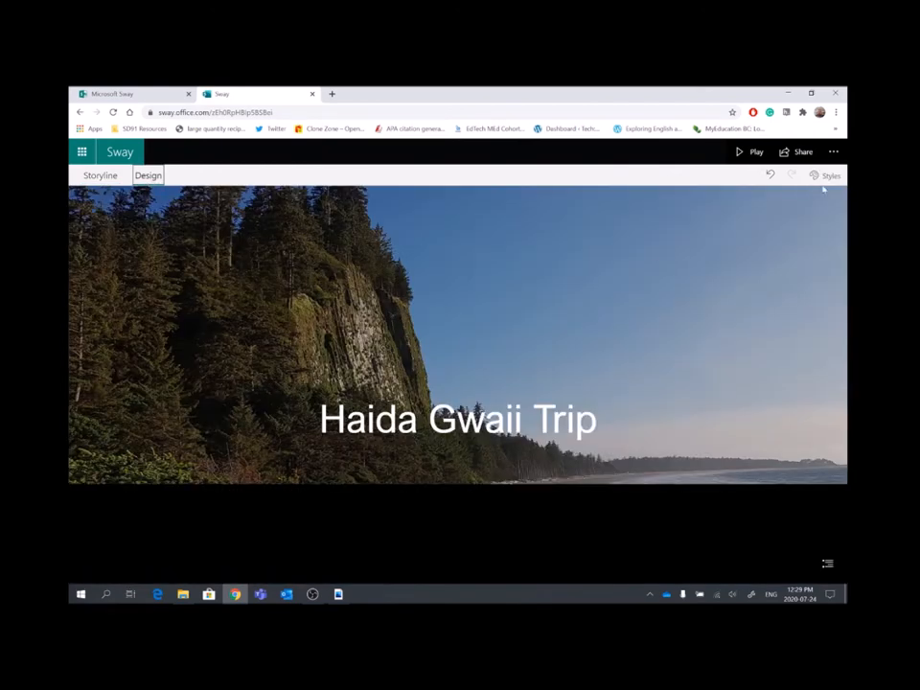
pyautogui.click(830, 175)
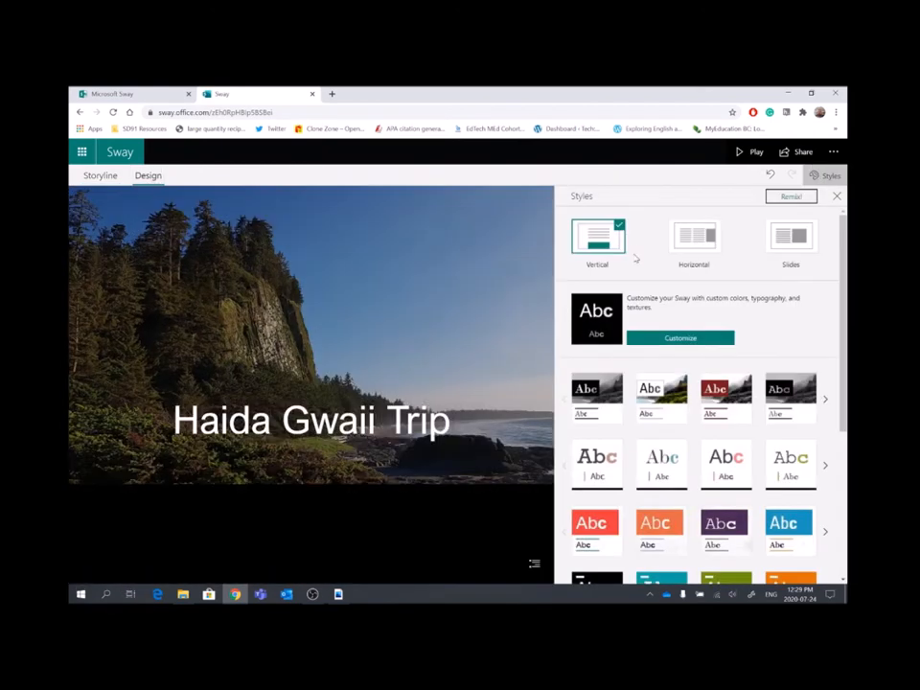
pyautogui.moveTo(597, 239)
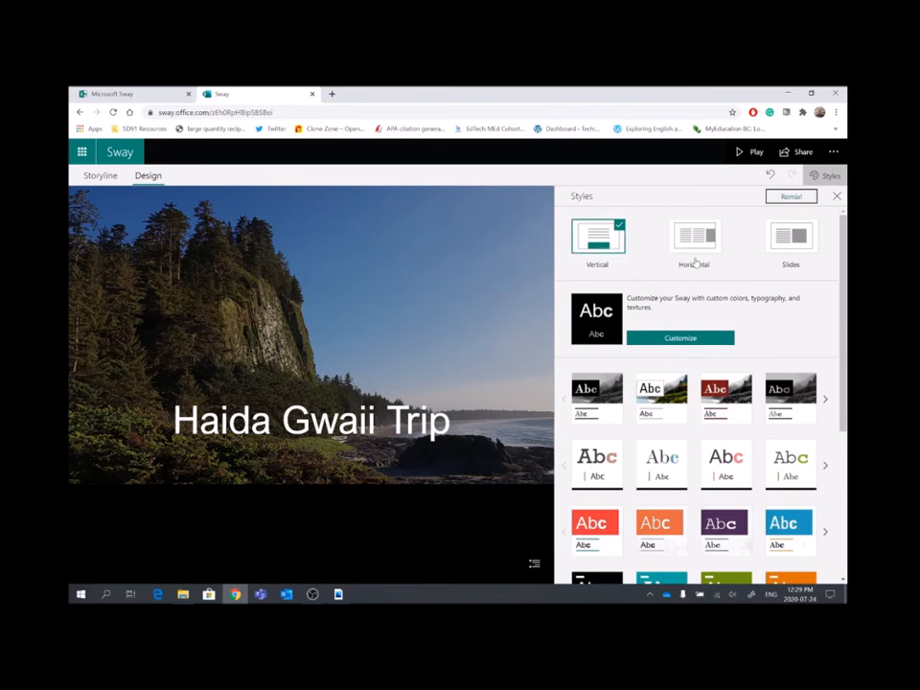
pyautogui.moveTo(167, 327)
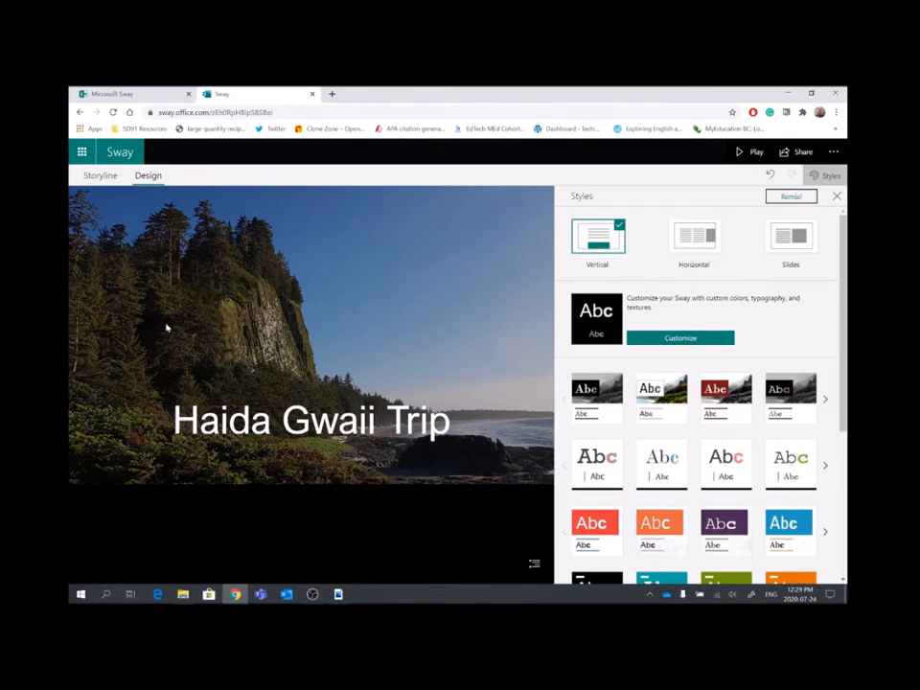
pyautogui.moveTo(182, 360)
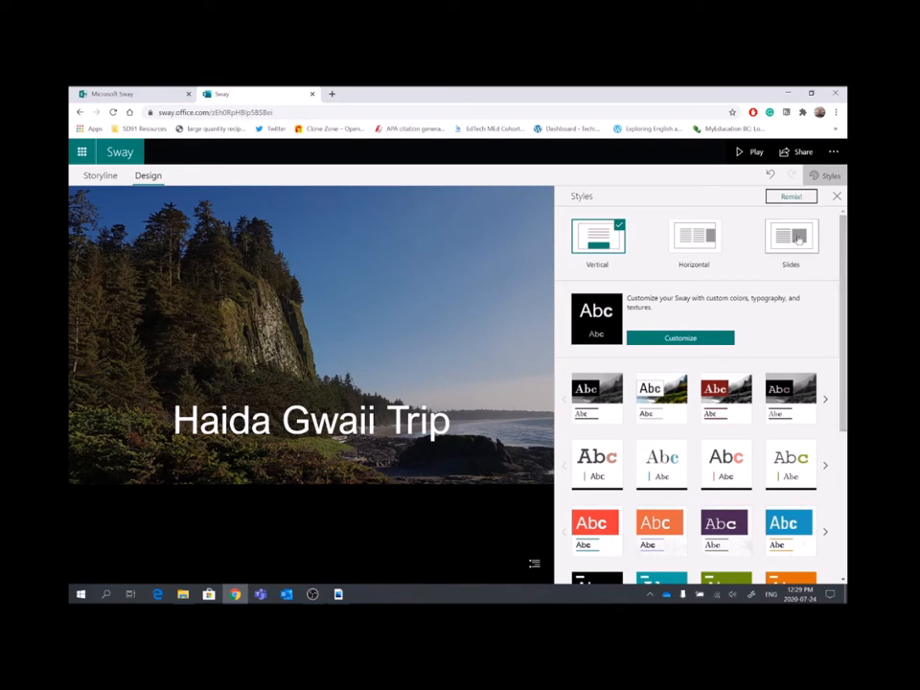
pyautogui.moveTo(790, 236)
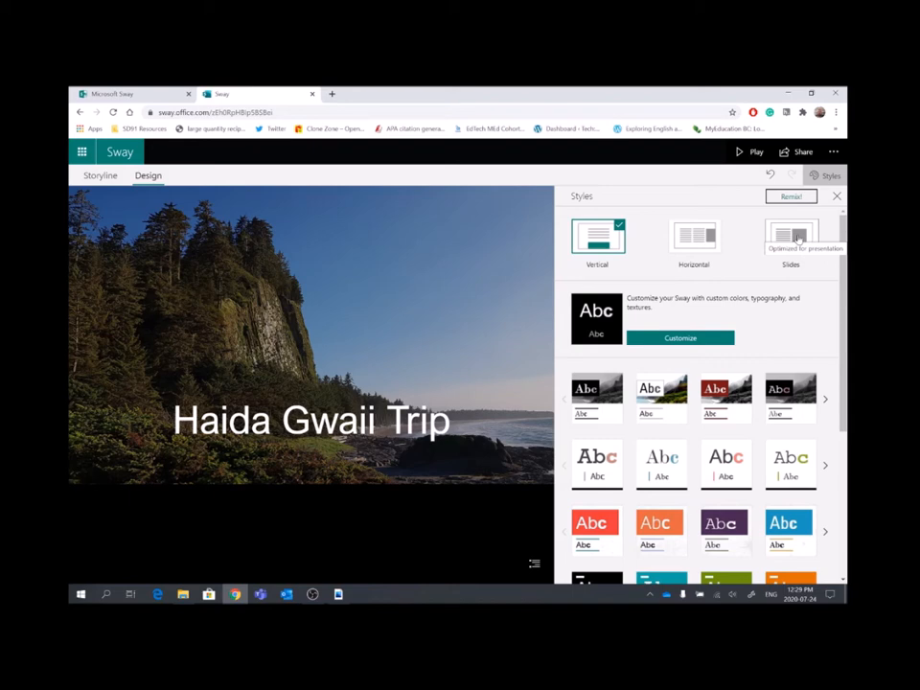
pyautogui.moveTo(608, 333)
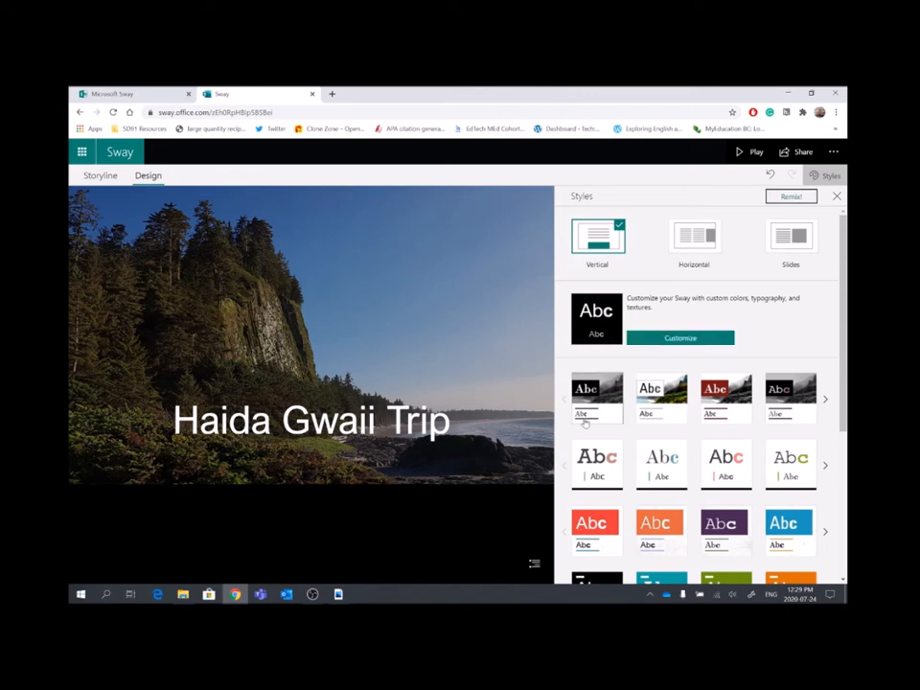
pyautogui.scroll(-3)
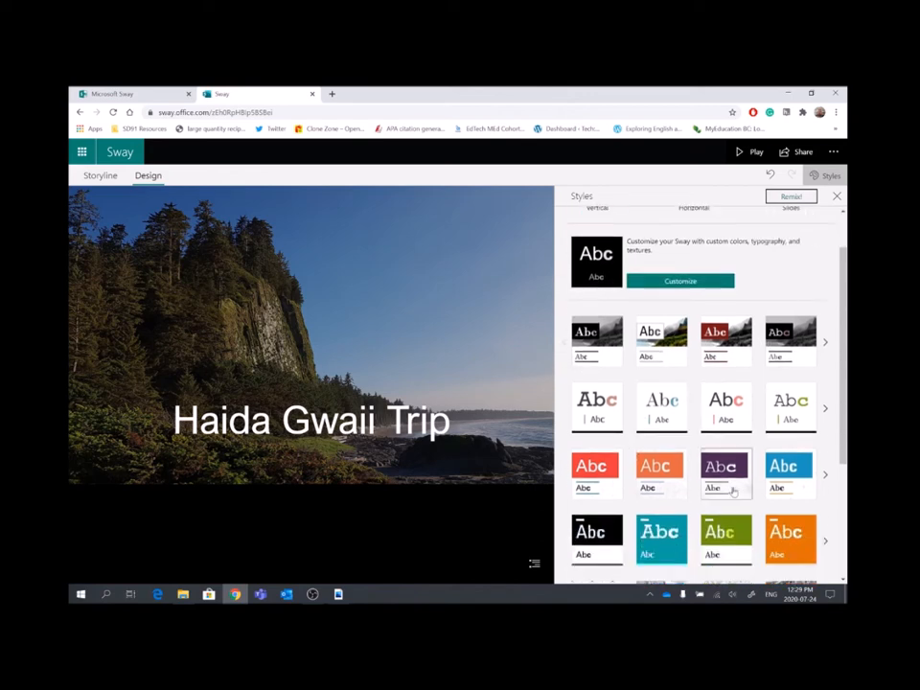
pyautogui.scroll(-3)
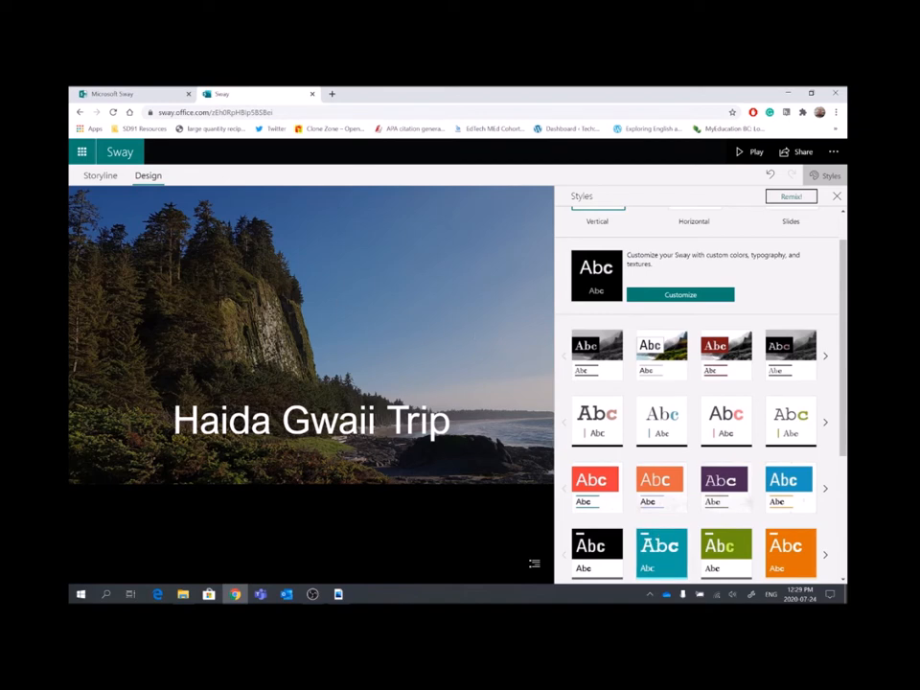
pyautogui.scroll(3)
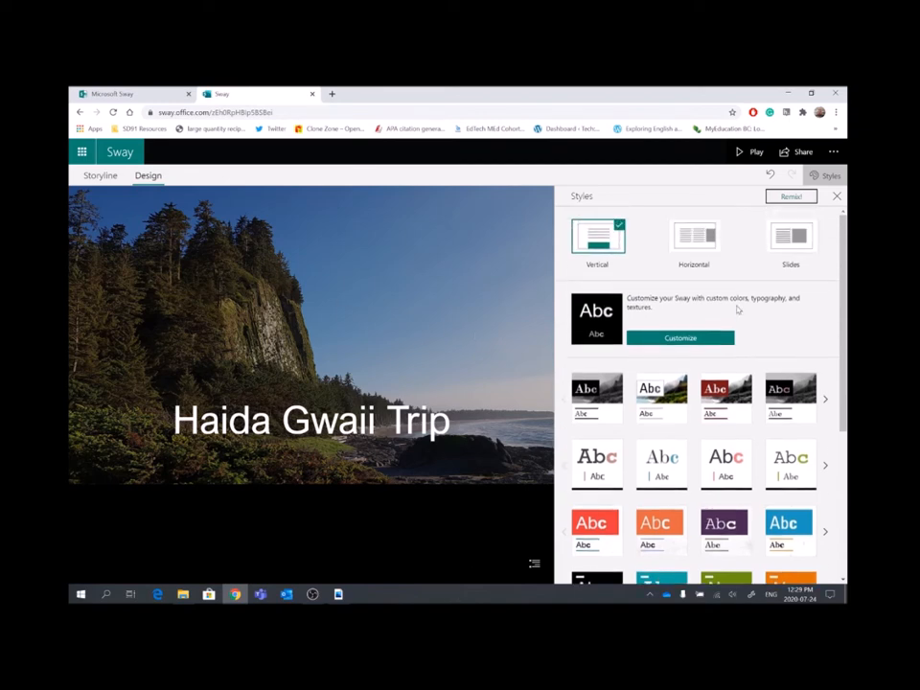
pyautogui.click(99, 175)
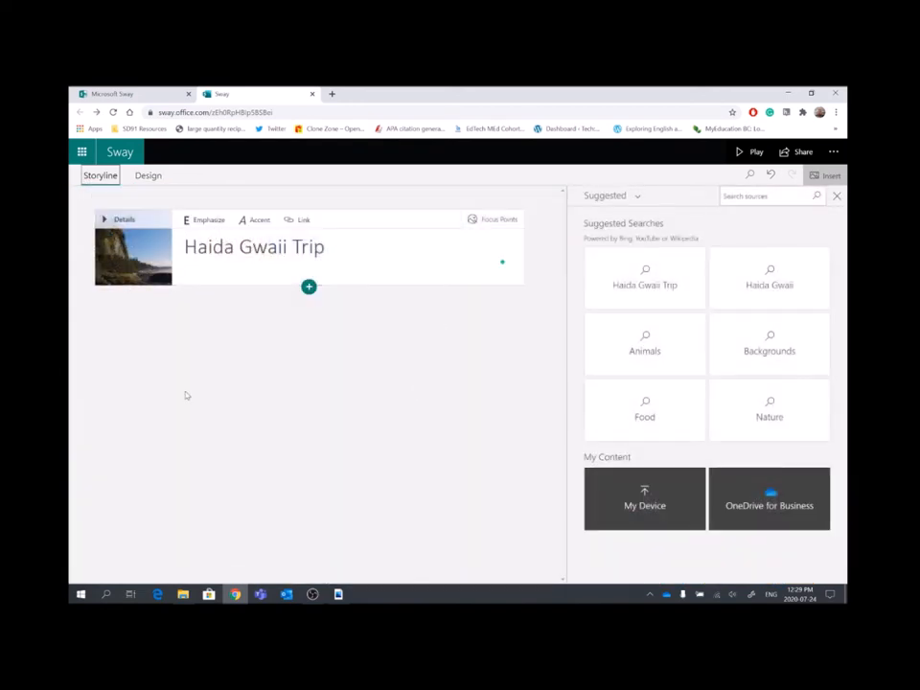
pyautogui.moveTo(447, 351)
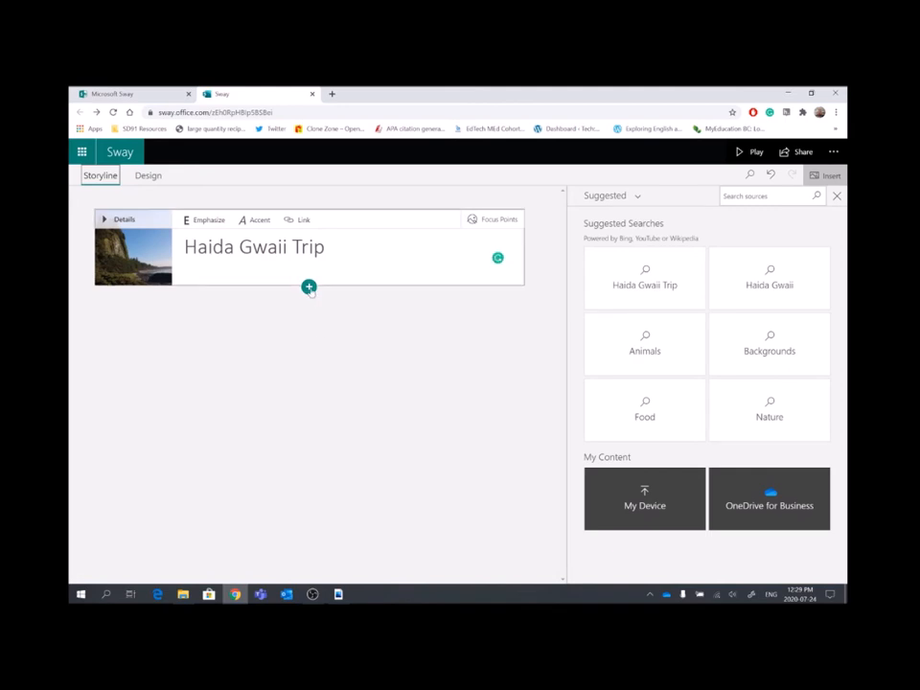
# Add a text card with the trip description from Word and accept the article correction
pyautogui.click(309, 287)
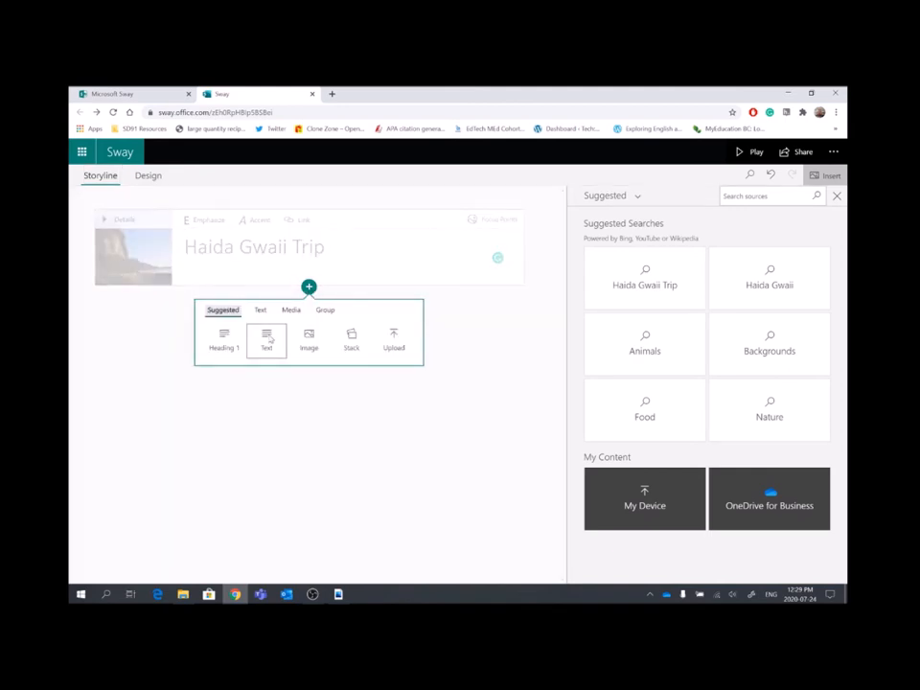
pyautogui.click(267, 340)
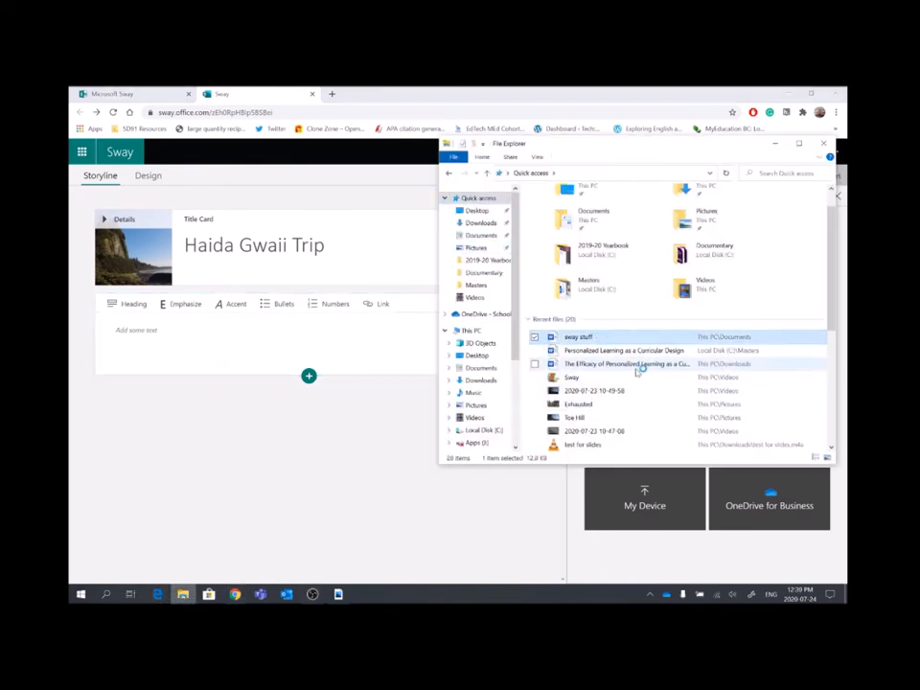
pyautogui.doubleClick(579, 336)
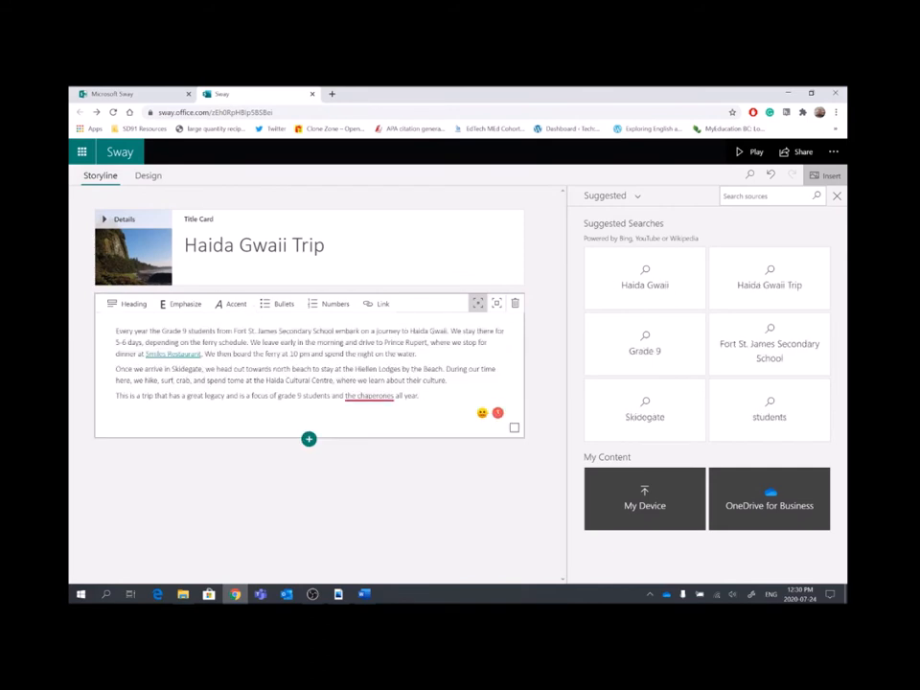
pyautogui.click(369, 395)
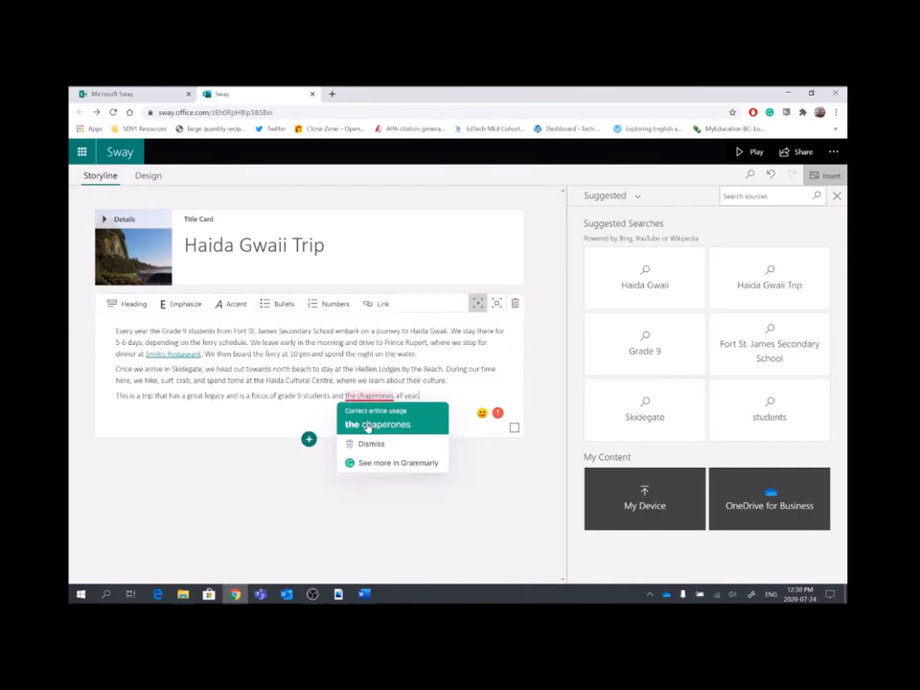
pyautogui.click(376, 423)
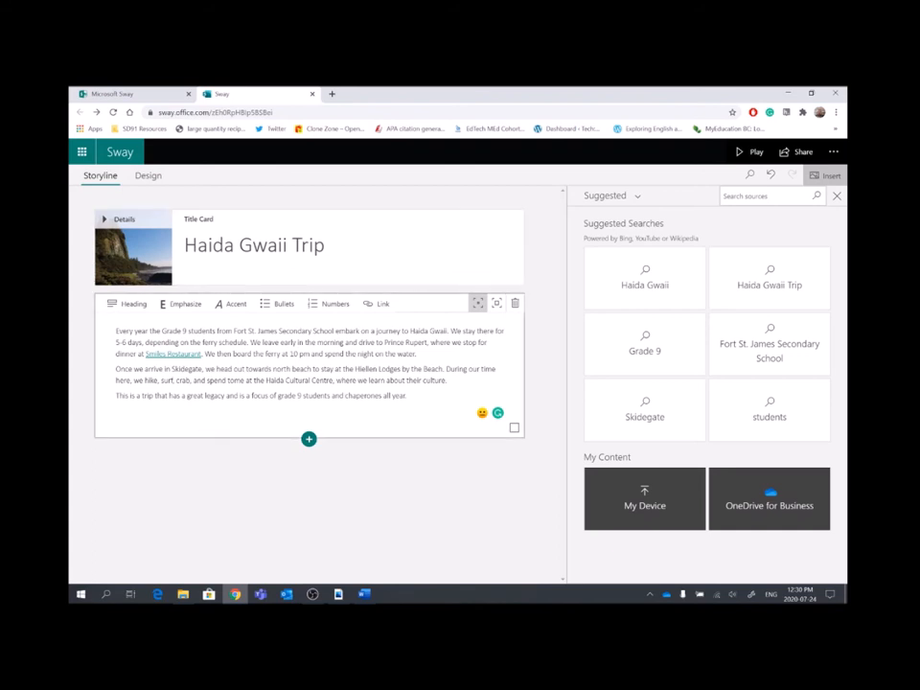
pyautogui.moveTo(354, 527)
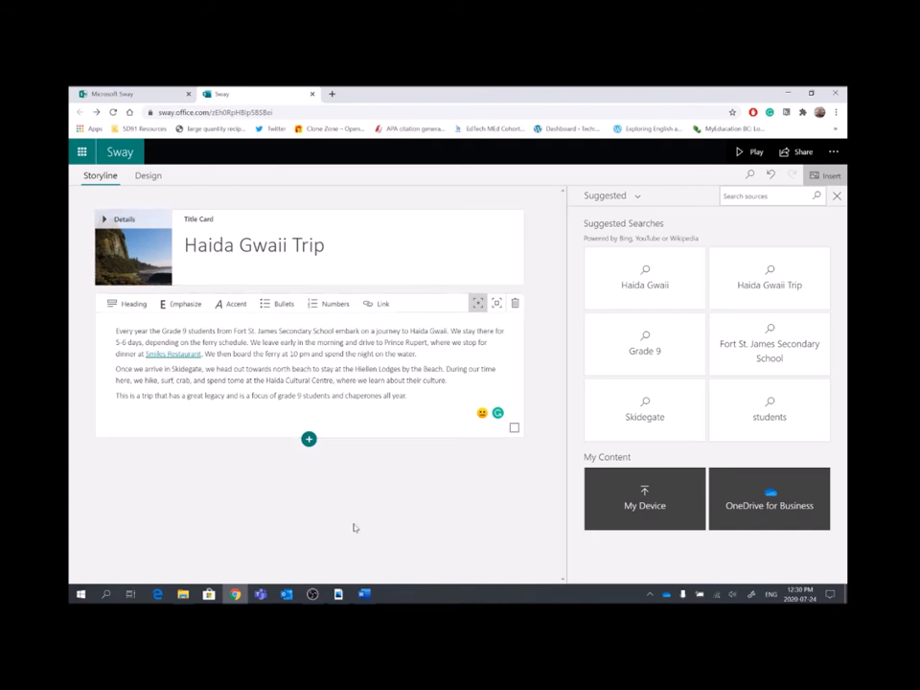
# Add image cards and fill them with Boradwalk 2, Exhausted and Divergence from Pictures
pyautogui.click(308, 439)
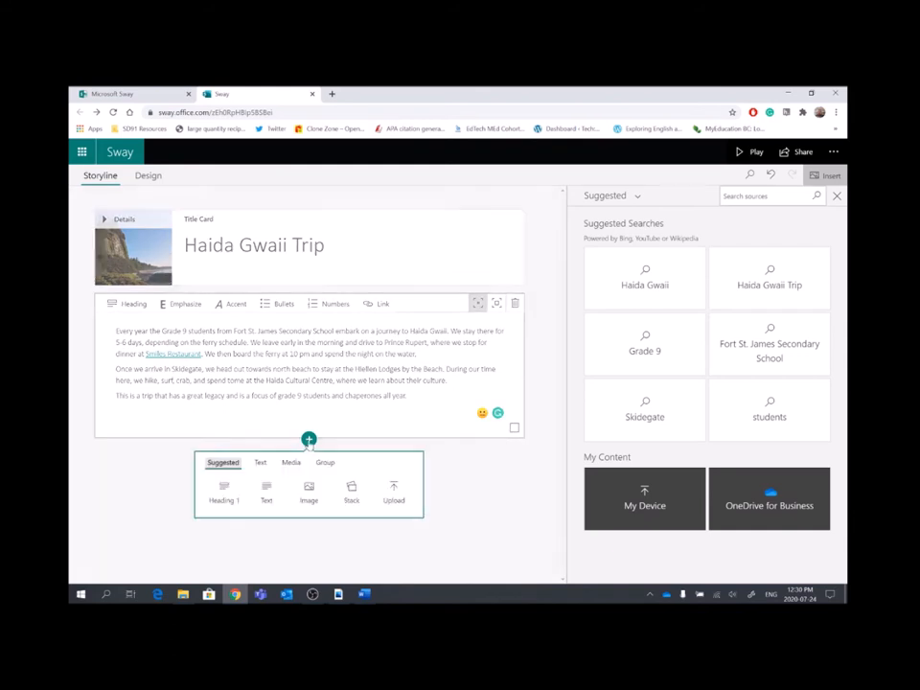
pyautogui.click(308, 492)
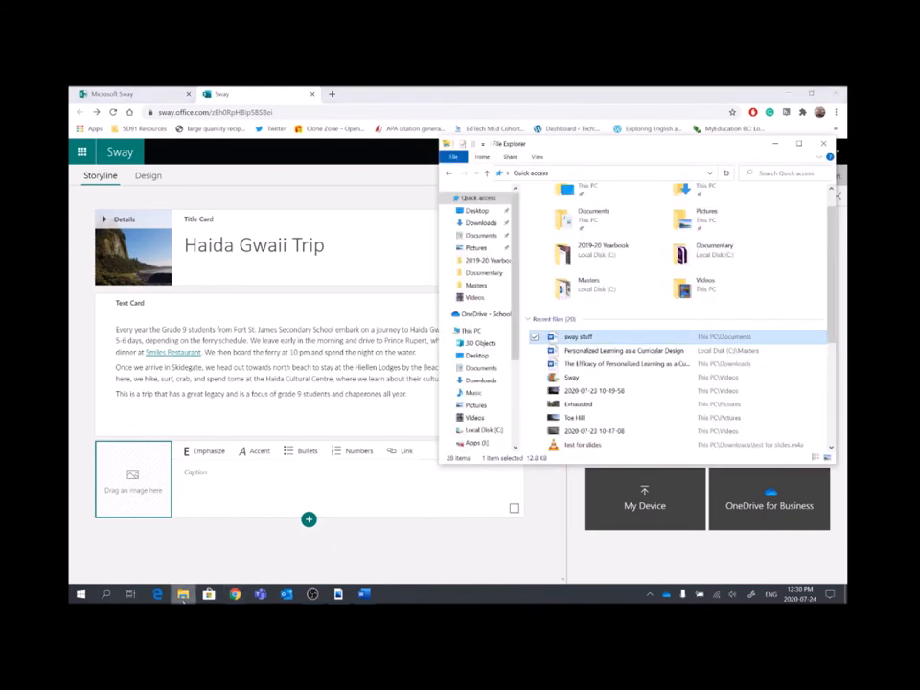
pyautogui.click(456, 330)
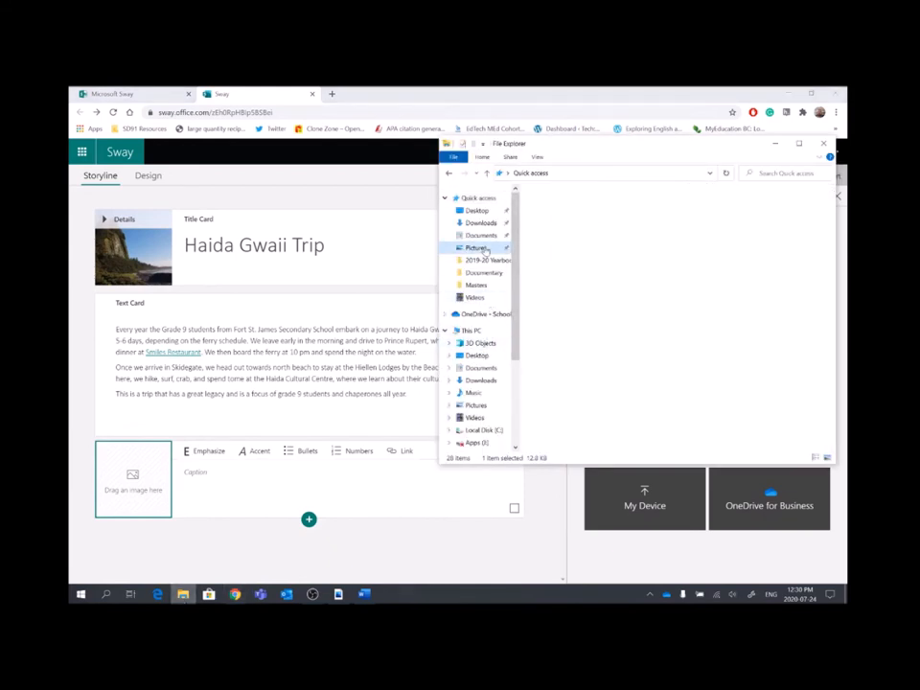
pyautogui.click(476, 247)
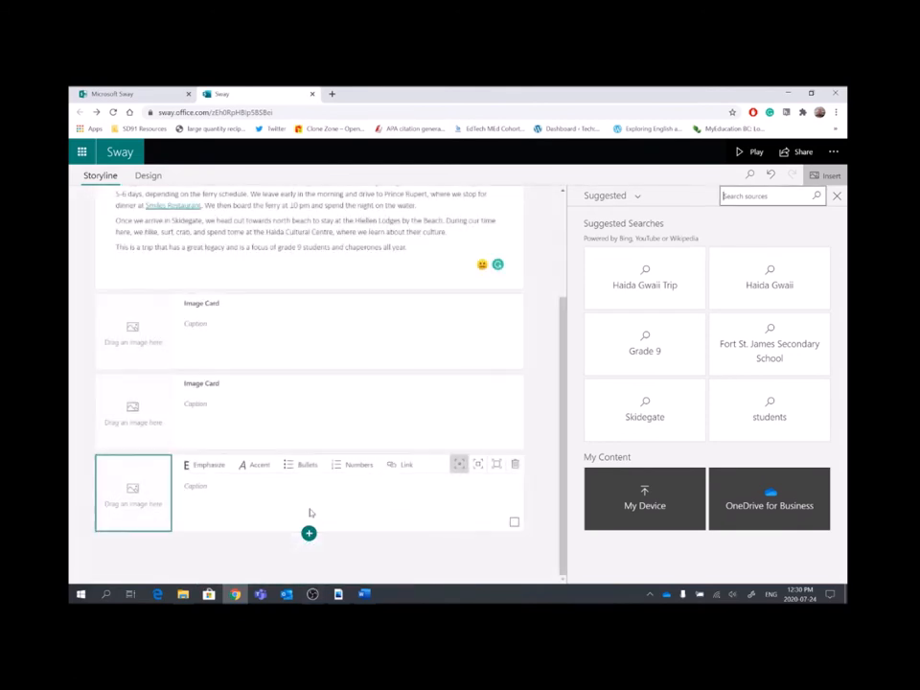
pyautogui.scroll(-3)
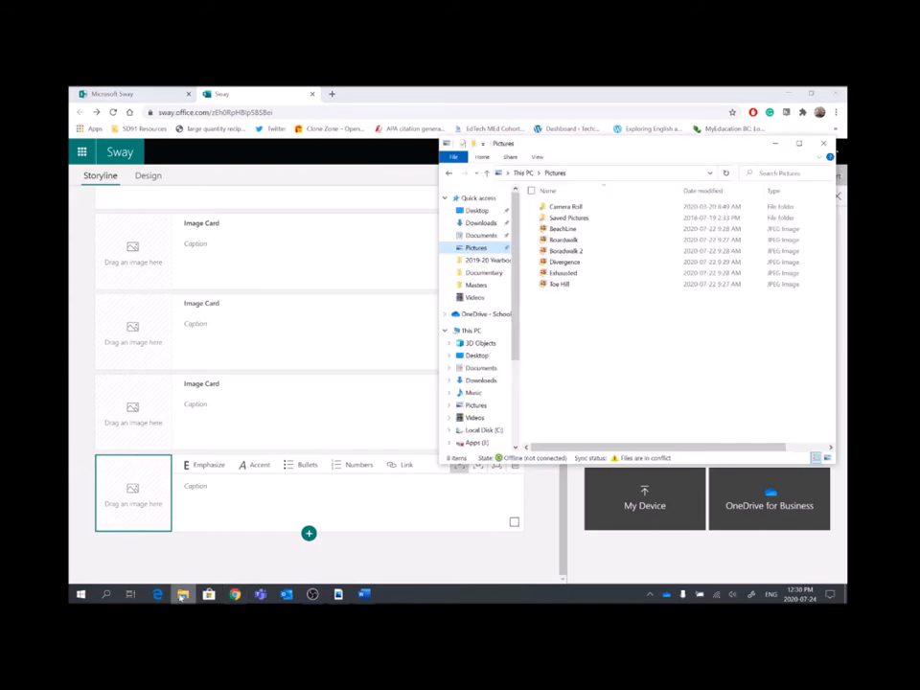
pyautogui.click(565, 250)
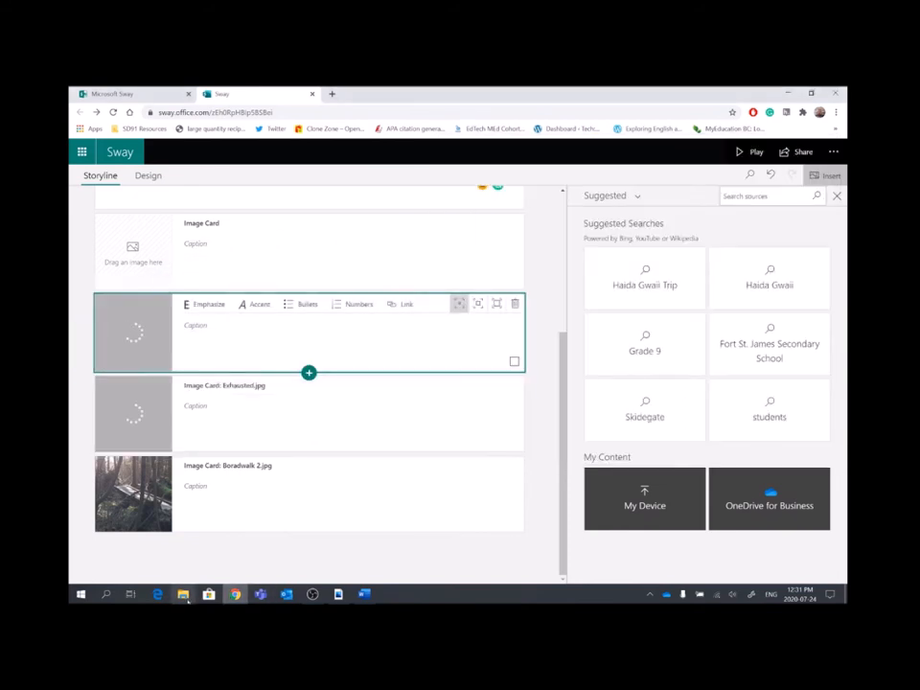
pyautogui.click(644, 498)
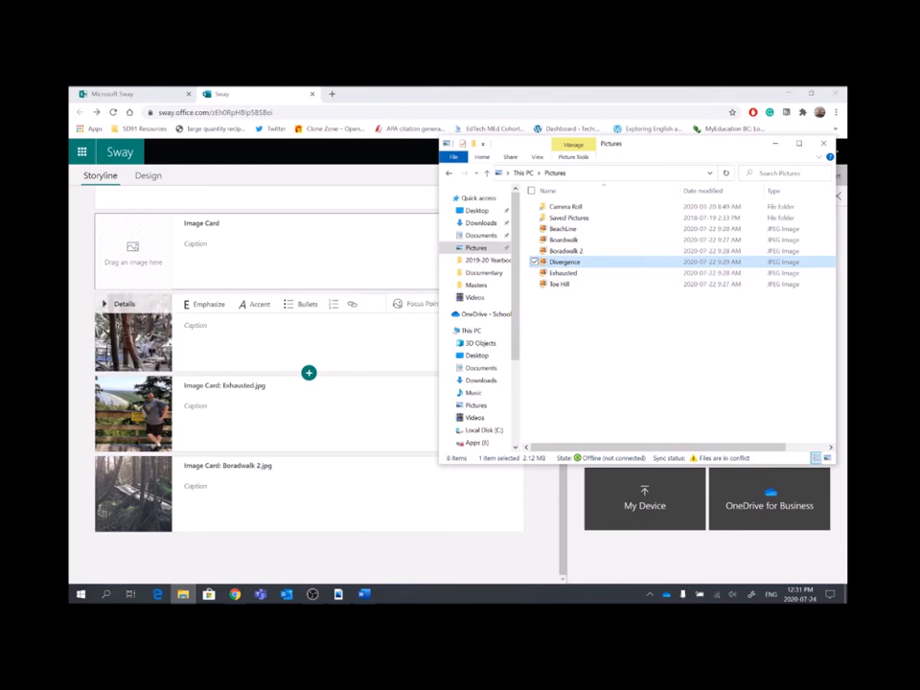
pyautogui.click(481, 222)
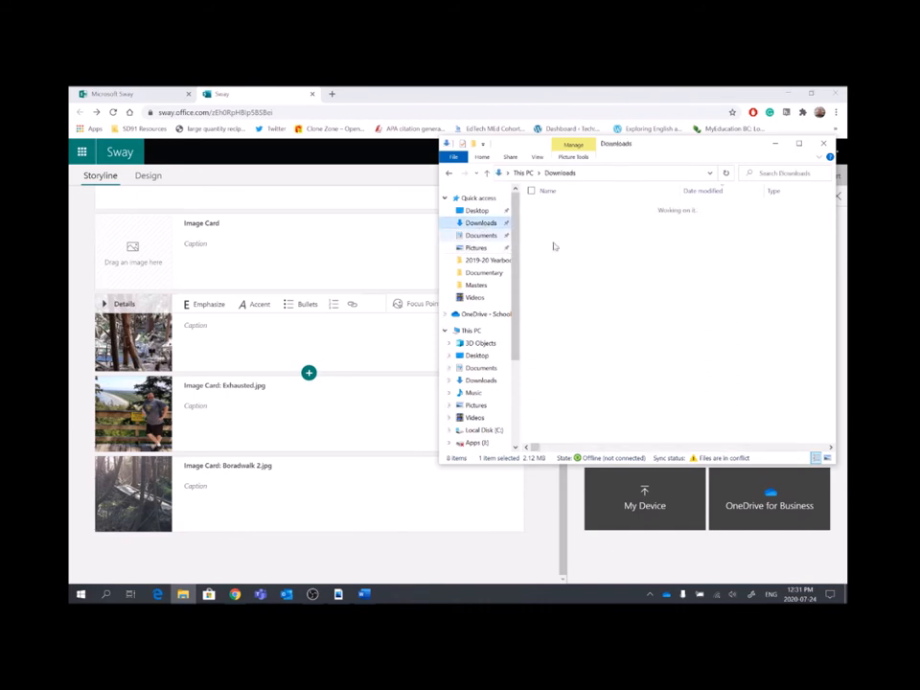
pyautogui.click(481, 222)
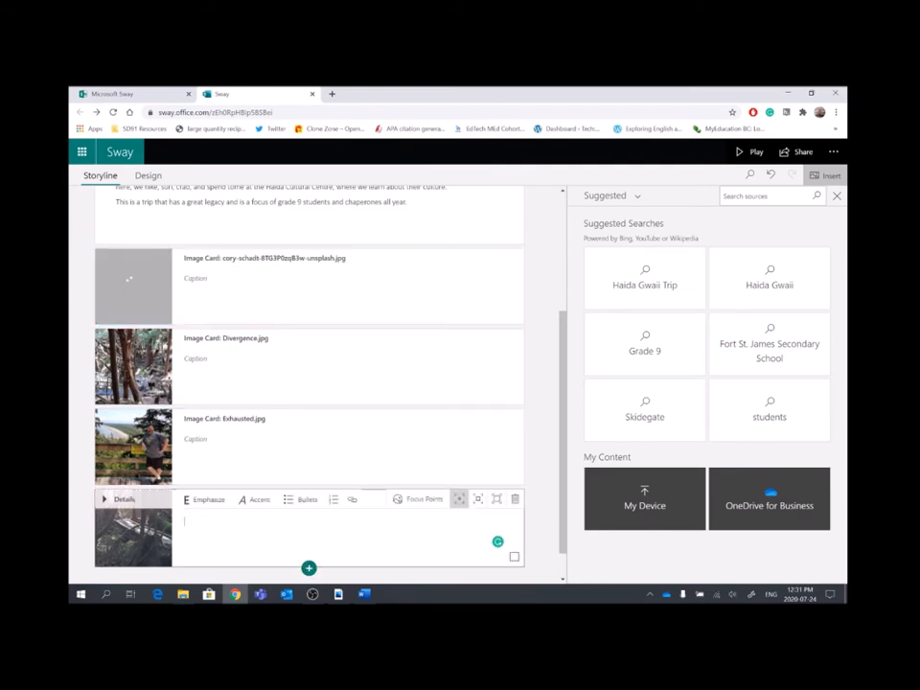
# Type photographer captions under the photos and copy the Unsplash credit line from Word
pyautogui.write('PN')
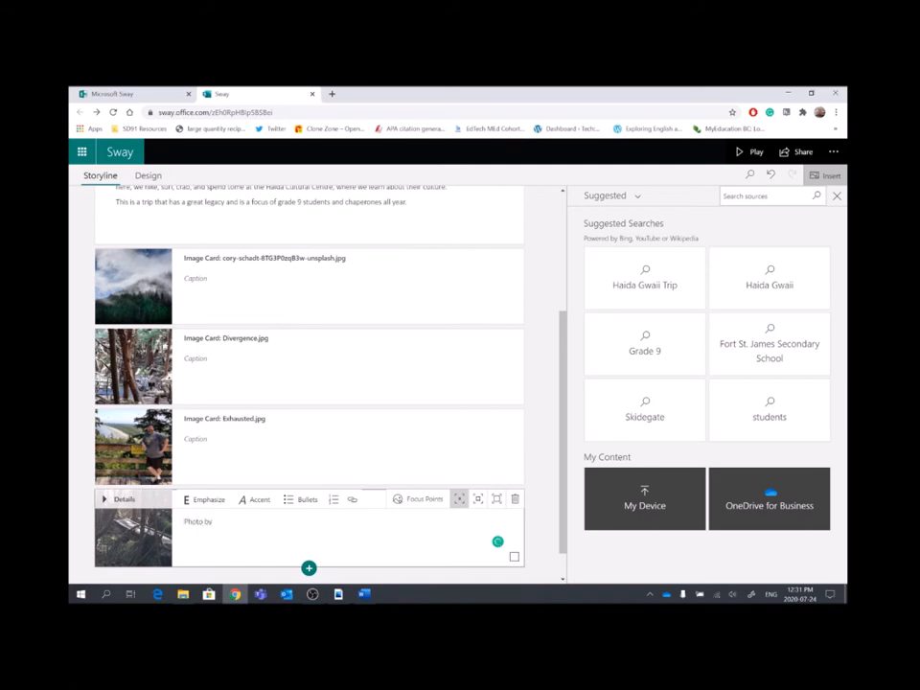
pyautogui.write('Andrew Vogelsang')
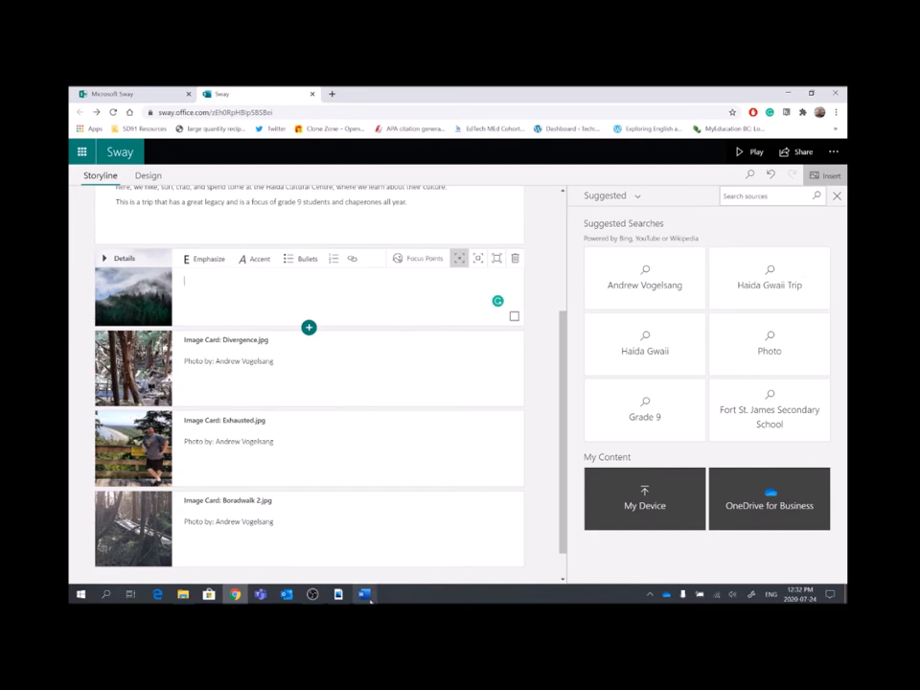
pyautogui.click(364, 594)
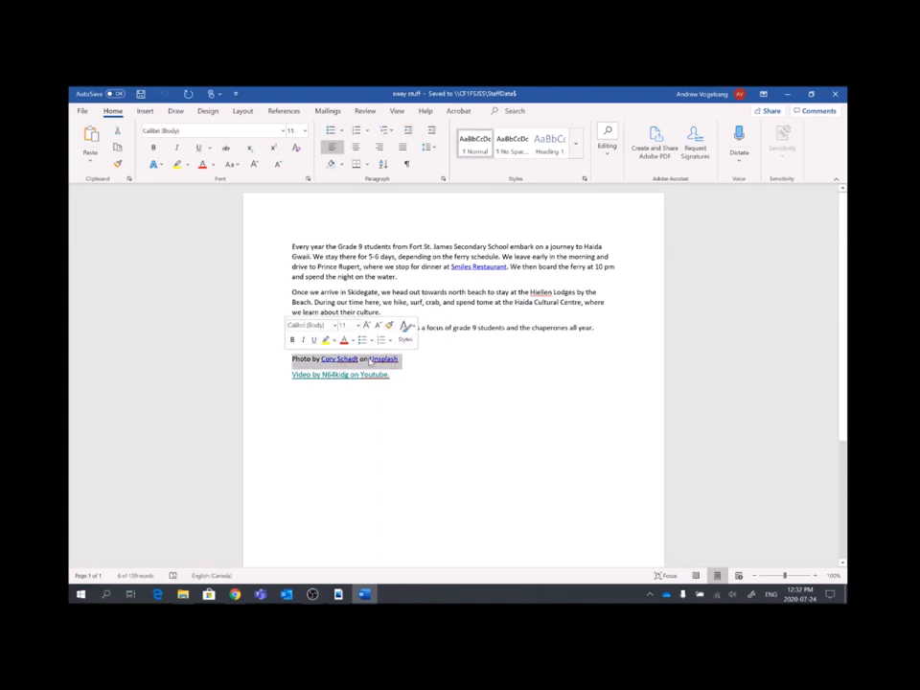
pyautogui.click(267, 511)
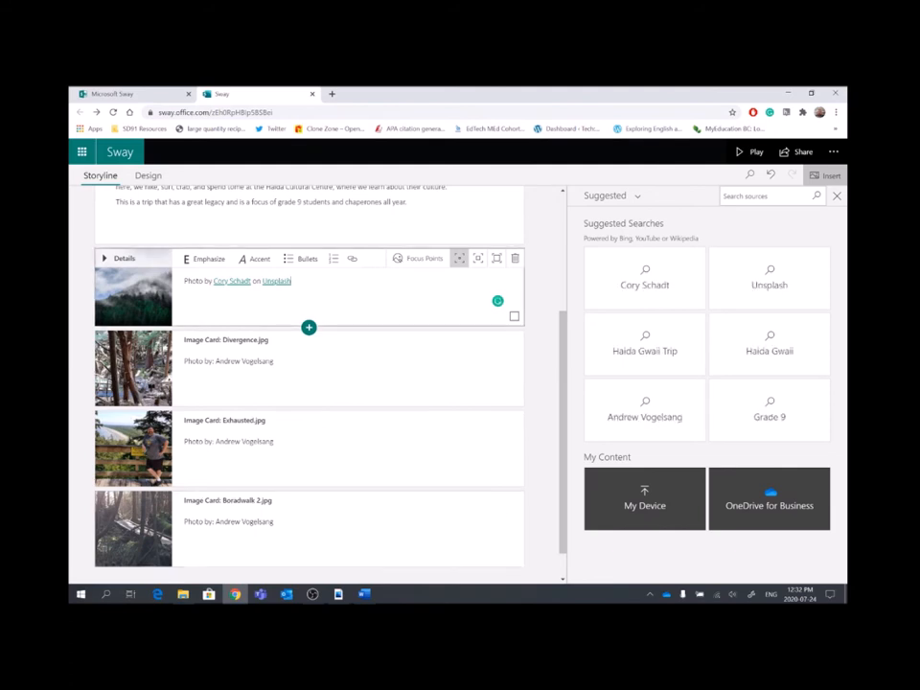
# Finish the mountain photo's Unsplash credit caption and play the Sway
pyautogui.click(335, 449)
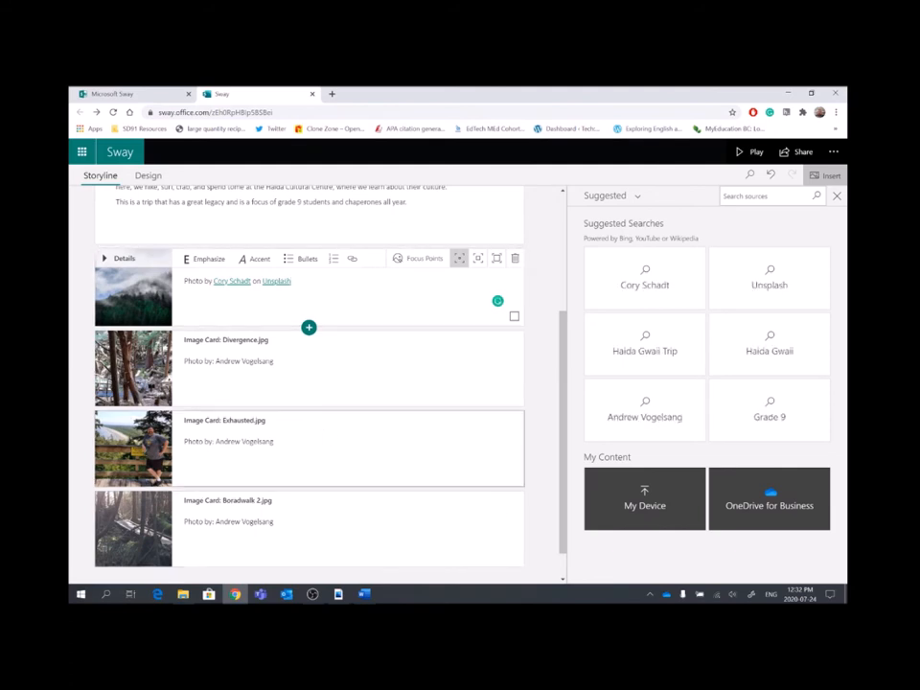
pyautogui.scroll(3)
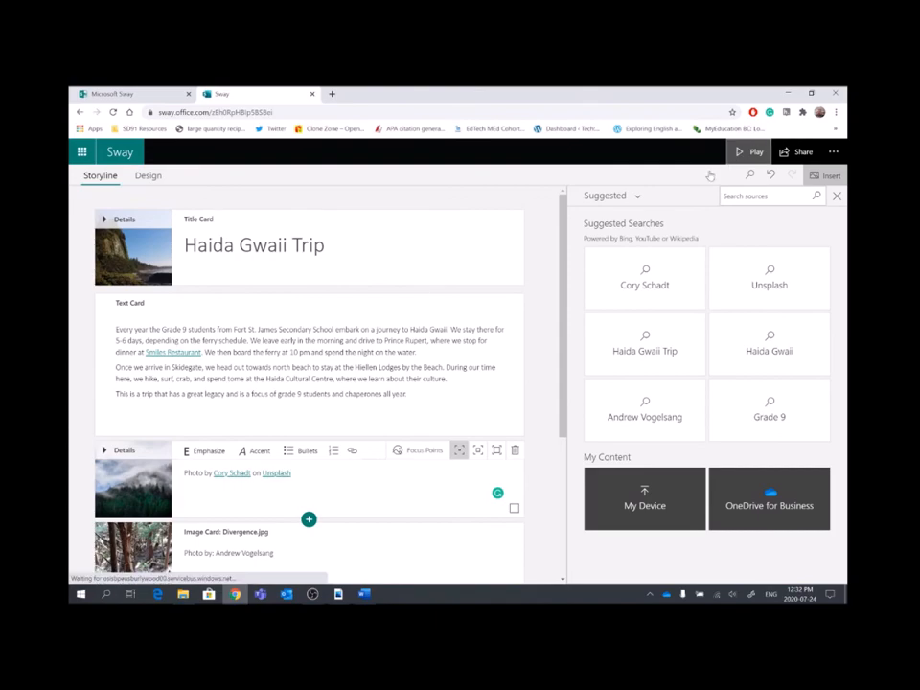
pyautogui.click(756, 152)
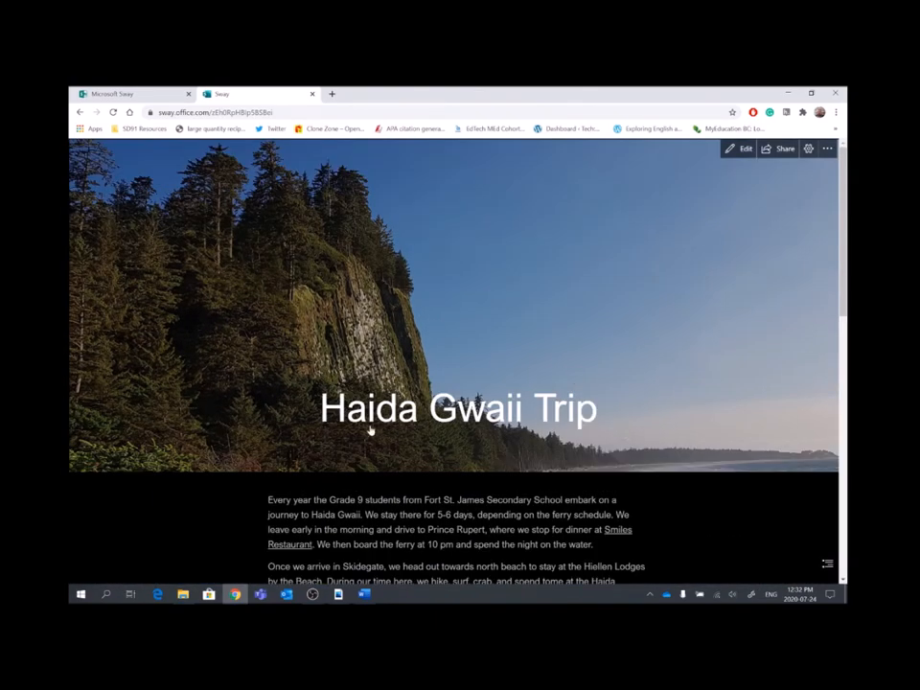
# Scroll through the published trip text and four captioned photos, then return to editing
pyautogui.scroll(-3)
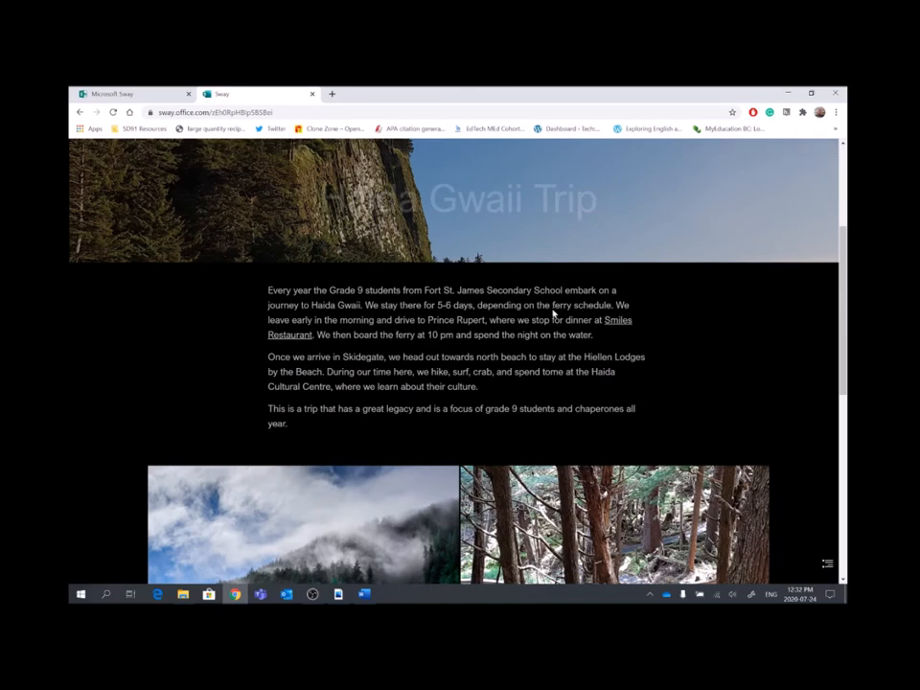
pyautogui.scroll(-3)
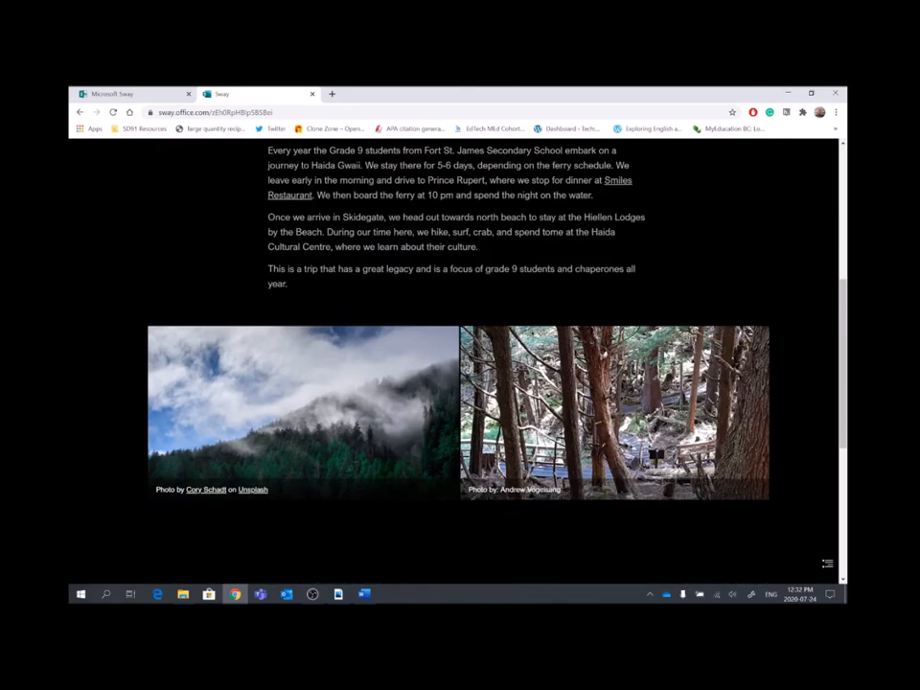
pyautogui.scroll(-3)
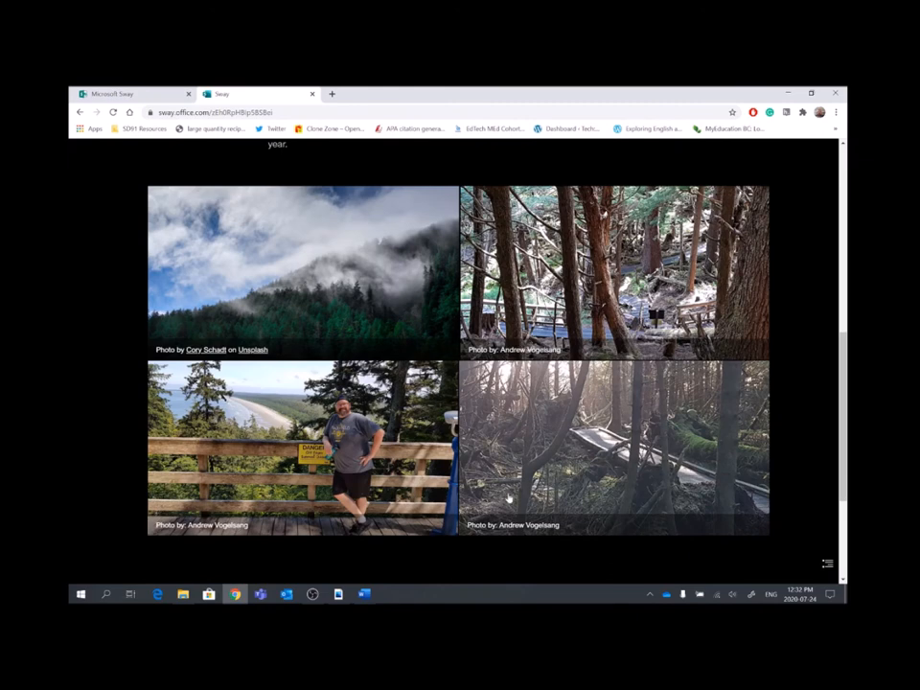
pyautogui.moveTo(234, 518)
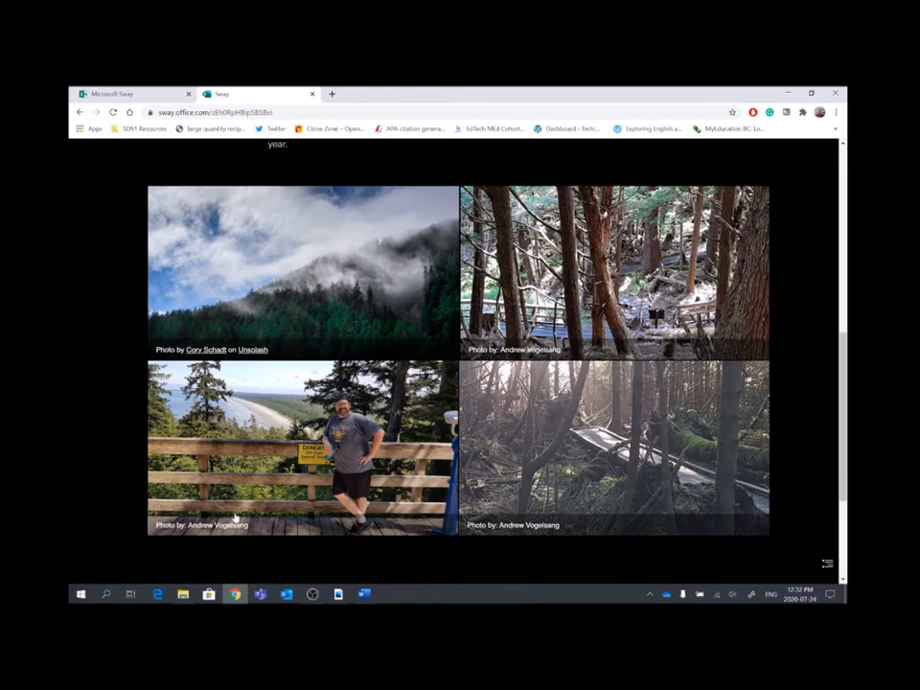
pyautogui.scroll(3)
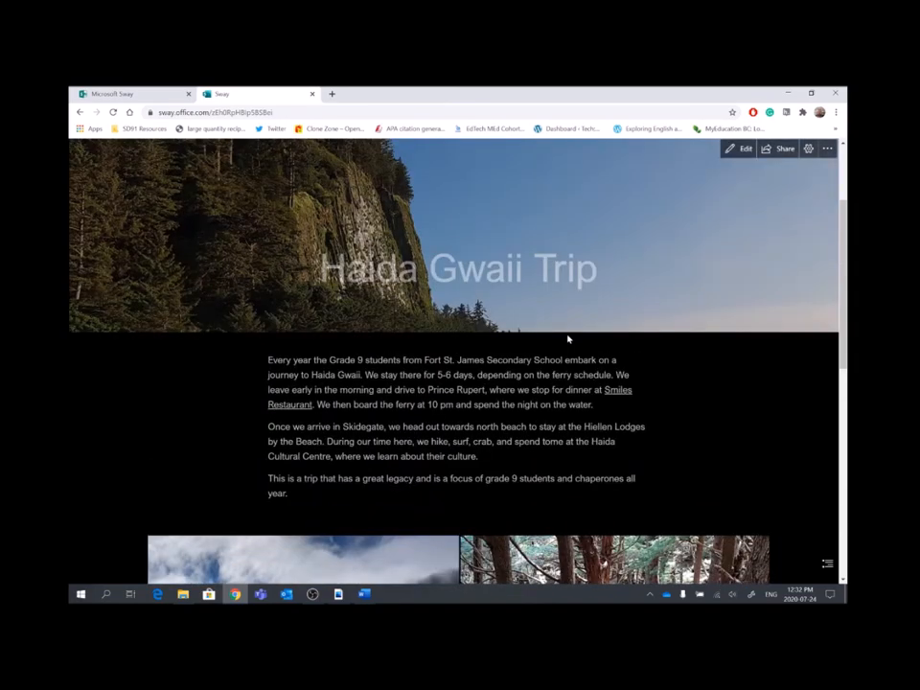
pyautogui.scroll(-3)
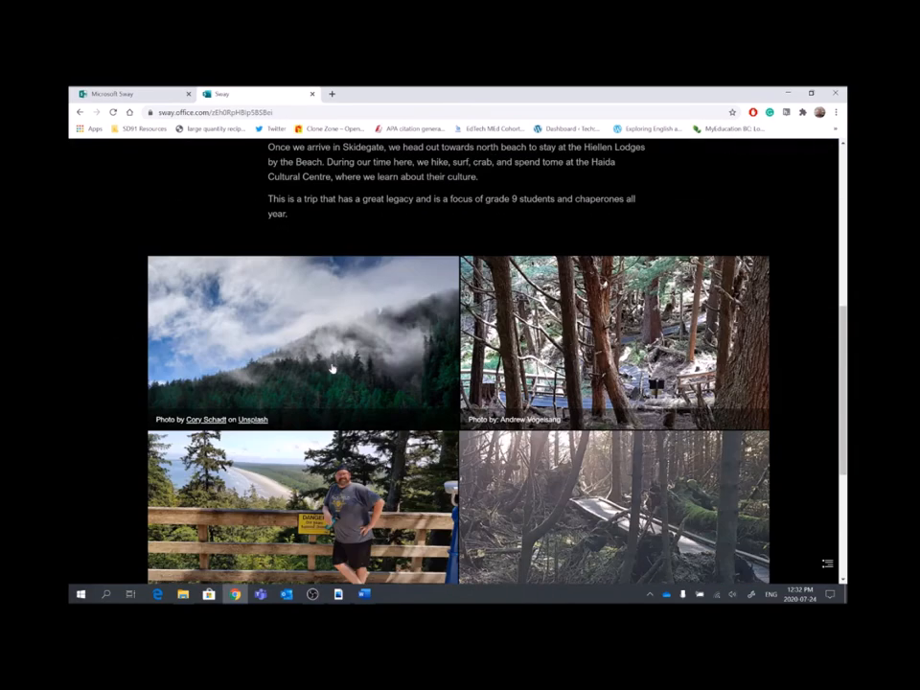
pyautogui.scroll(3)
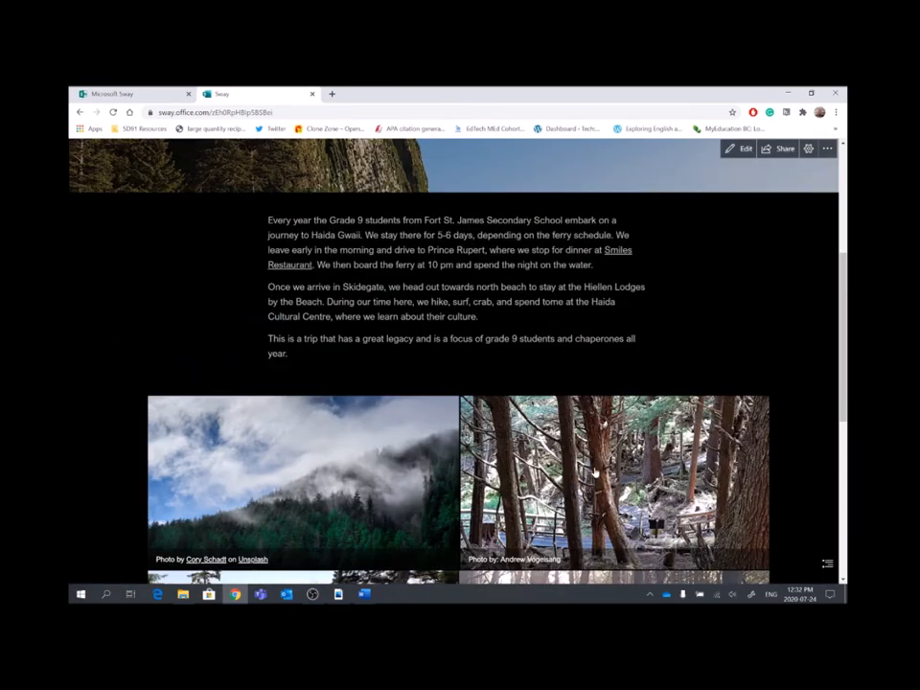
pyautogui.click(745, 149)
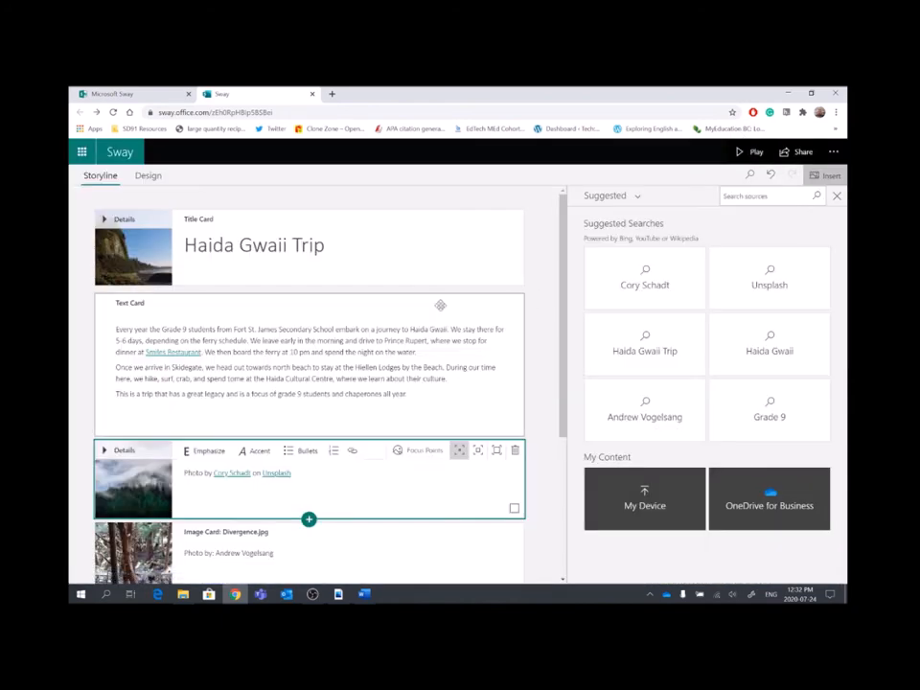
# Dismiss the add-content options and scroll the storyline to the four photo cards
pyautogui.scroll(-3)
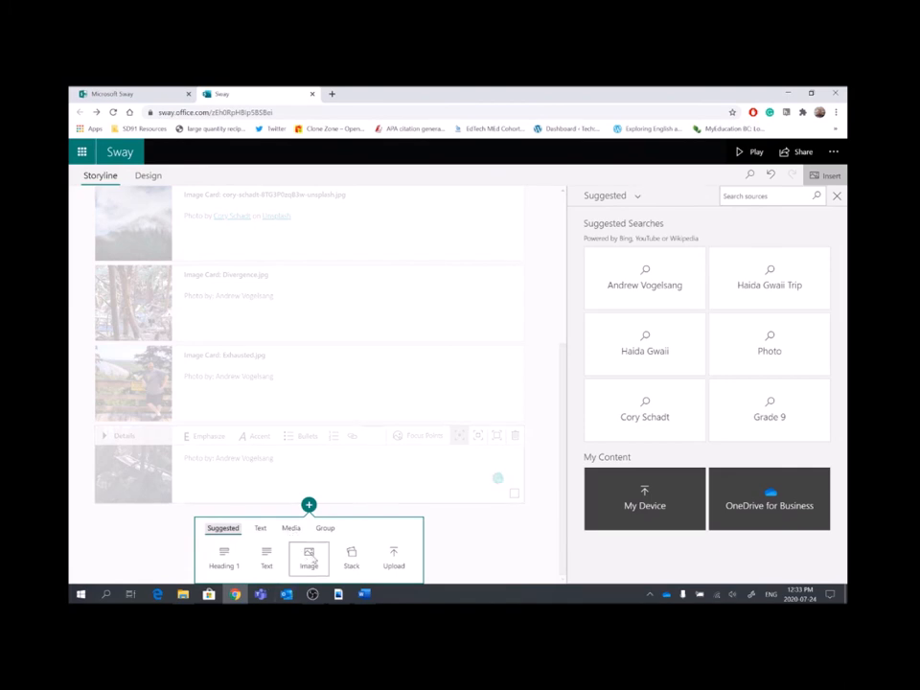
pyautogui.click(836, 196)
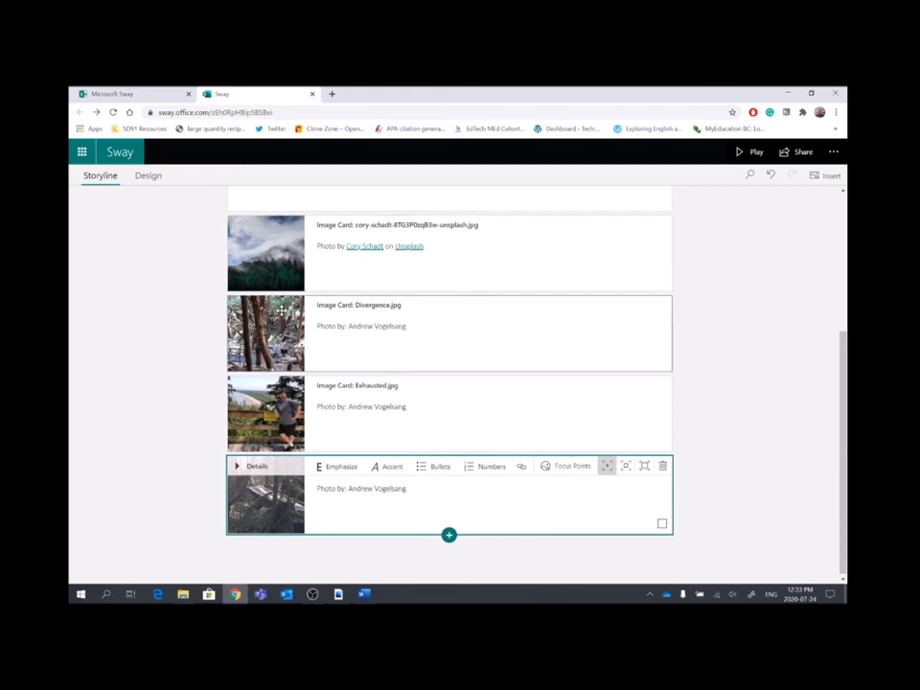
pyautogui.scroll(3)
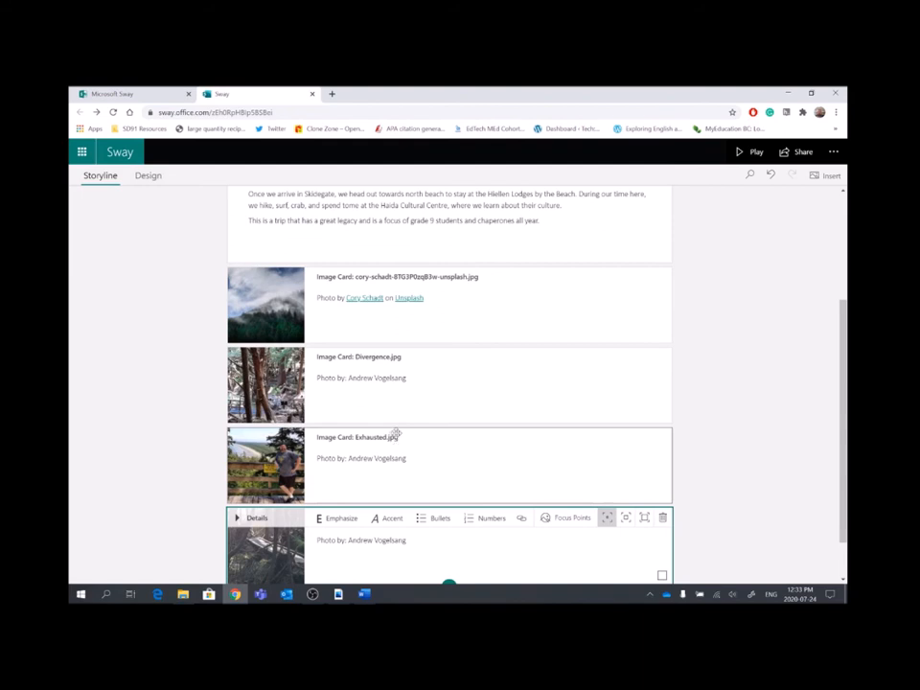
pyautogui.scroll(-3)
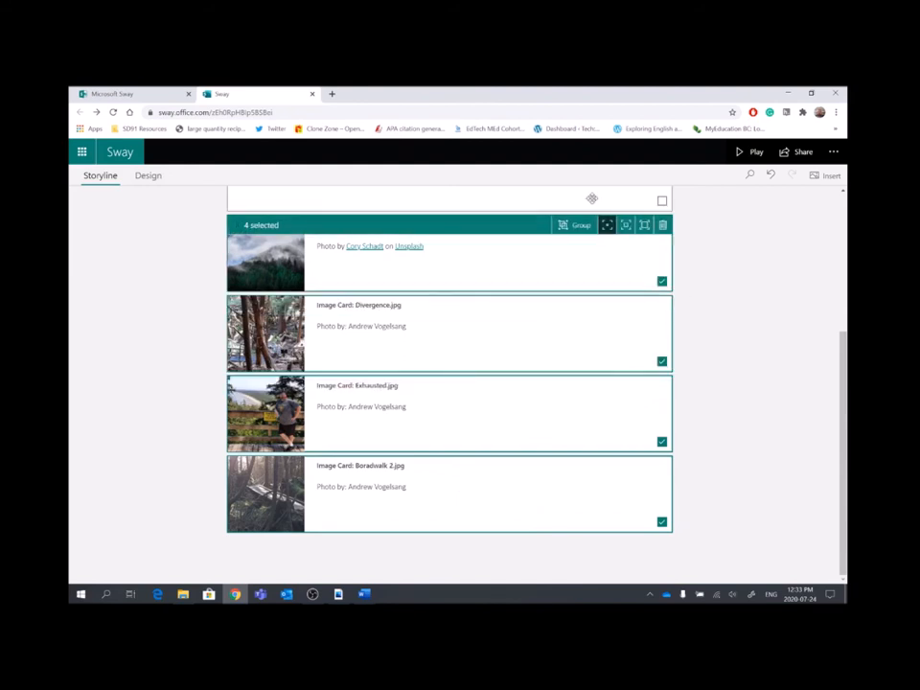
# Group the four photo cards and set the group type to Stack
pyautogui.click(580, 224)
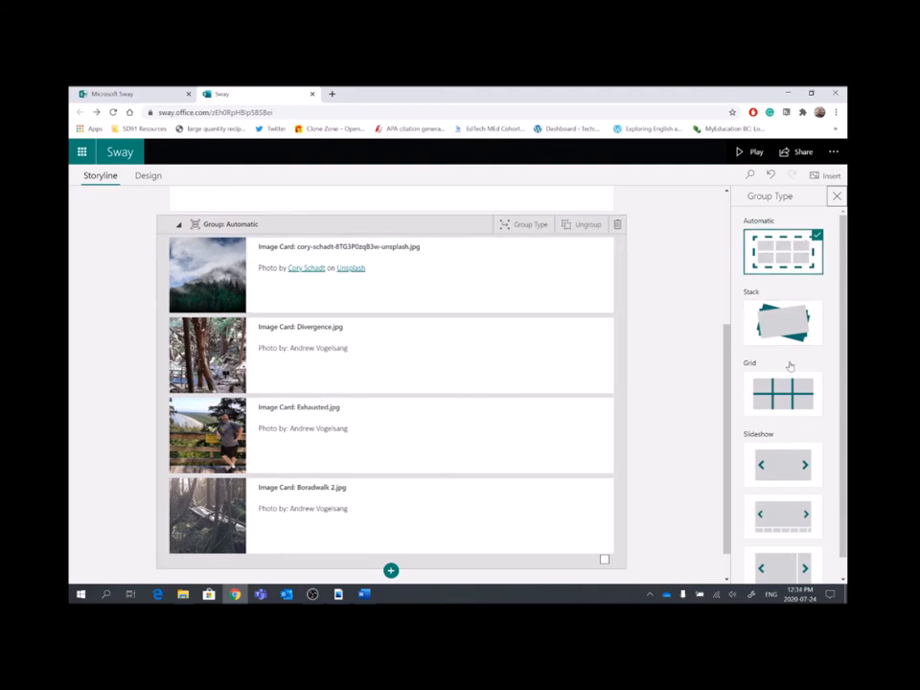
pyautogui.moveTo(780, 322)
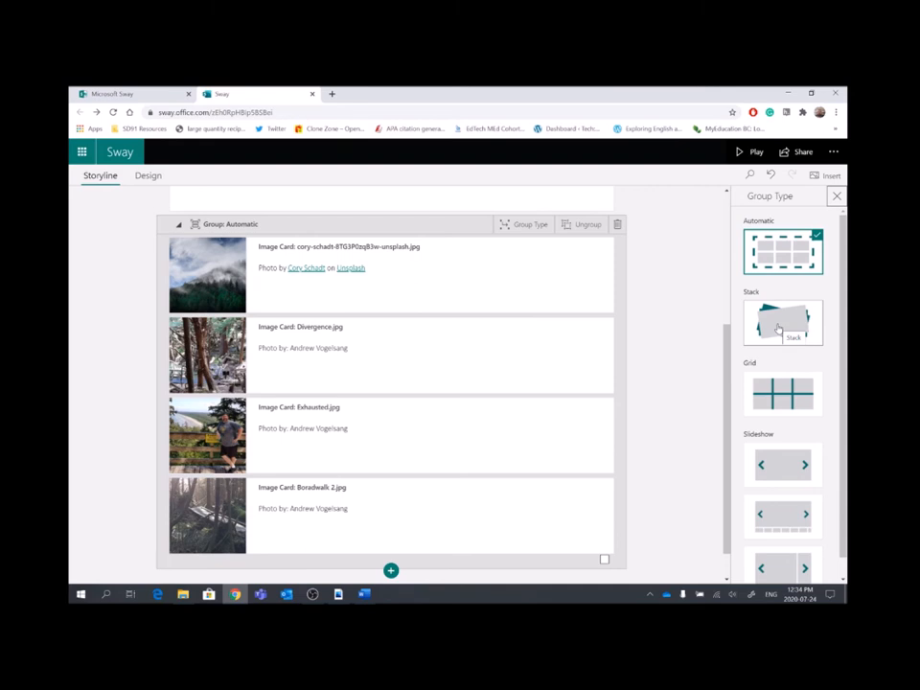
pyautogui.click(783, 322)
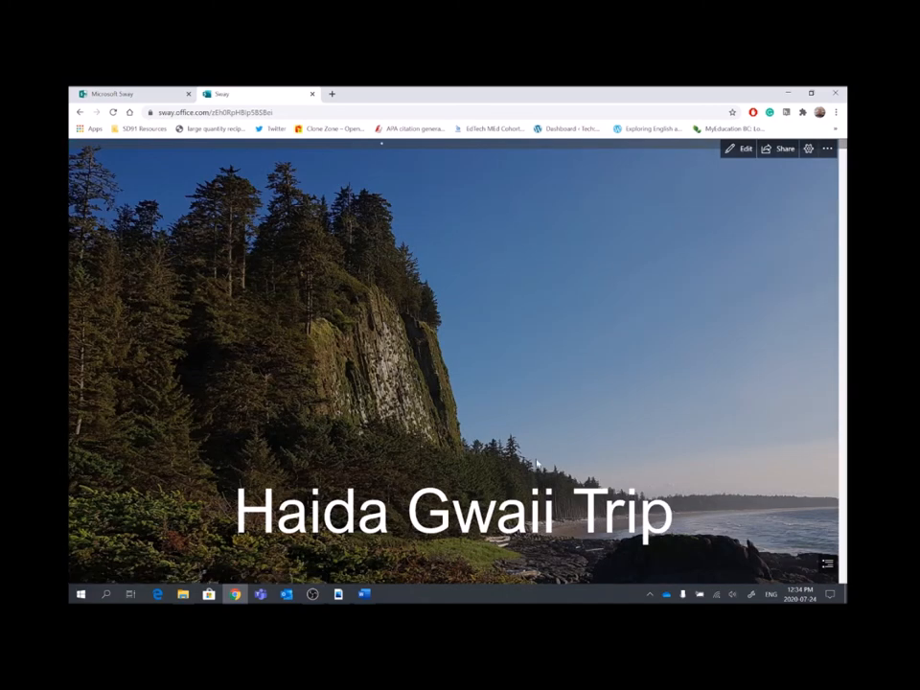
# Scroll through the preview to check the four photos stacked beneath the trip text
pyautogui.scroll(-3)
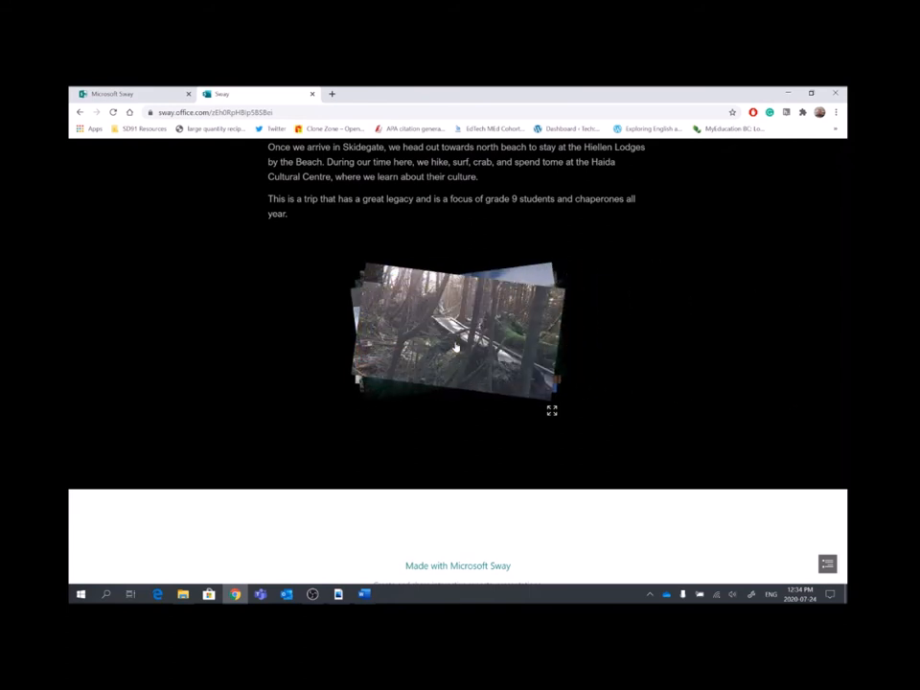
pyautogui.scroll(3)
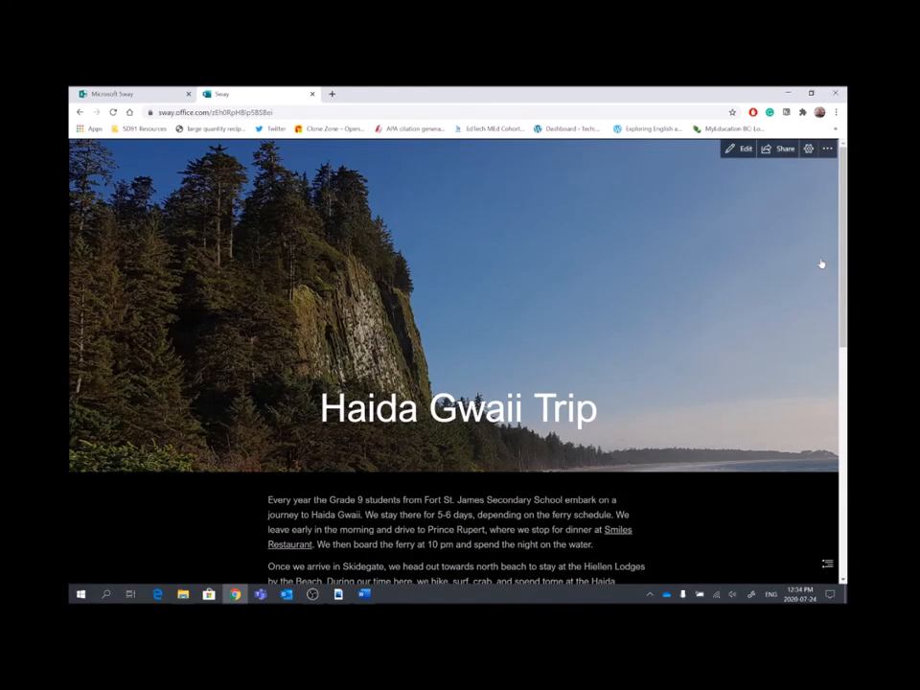
pyautogui.moveTo(740, 148)
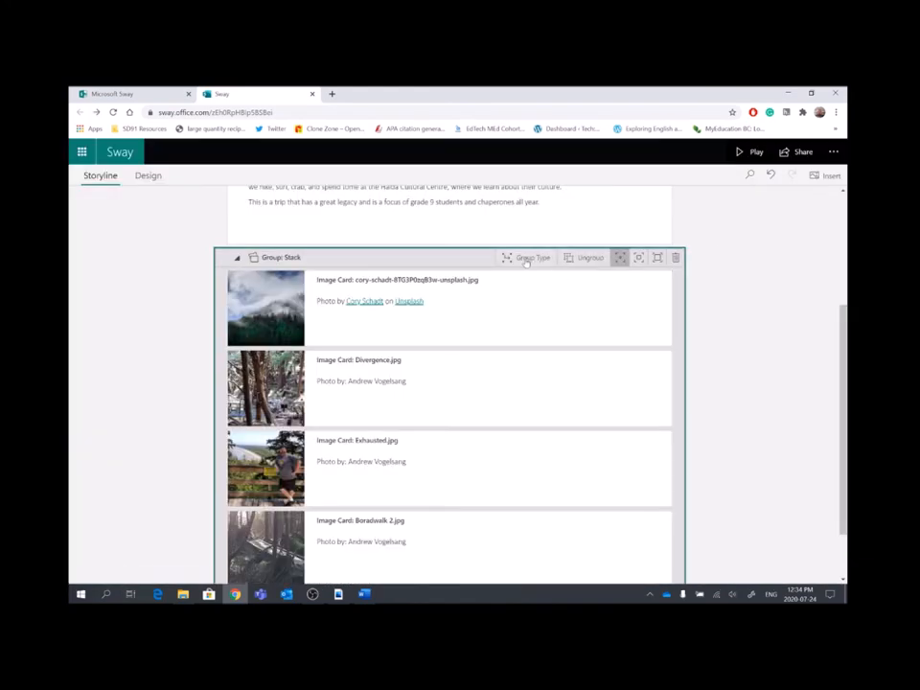
# Switch the four-photo group's Group Type from Stack to Automatic
pyautogui.click(532, 257)
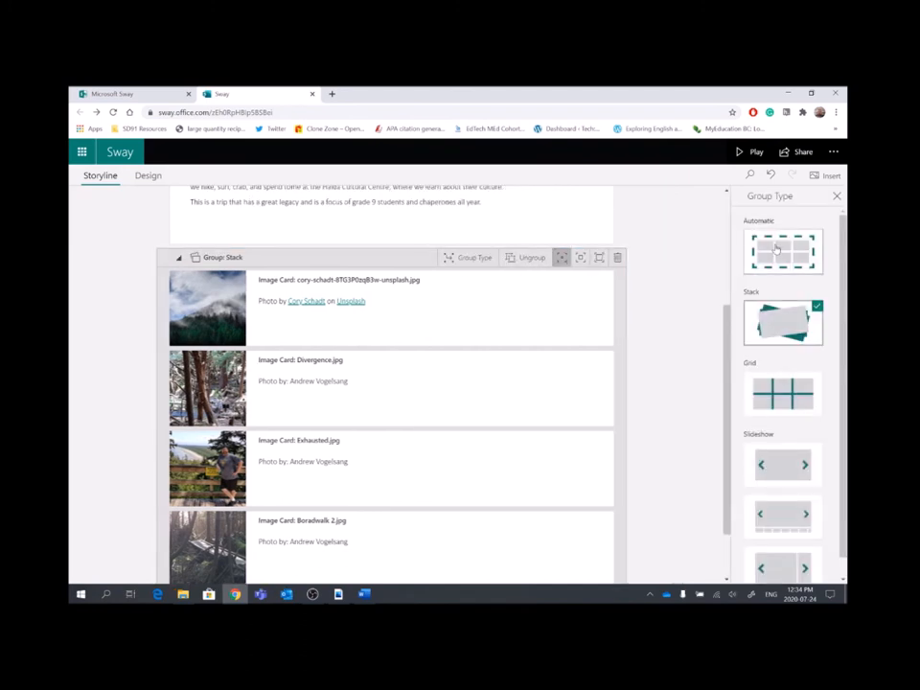
pyautogui.click(782, 251)
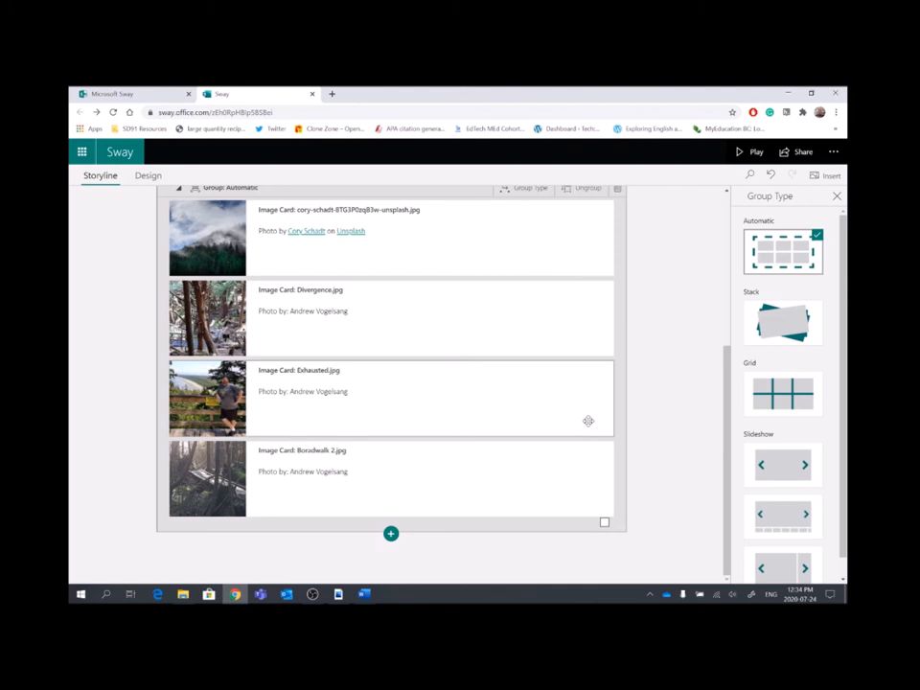
pyautogui.moveTo(678, 285)
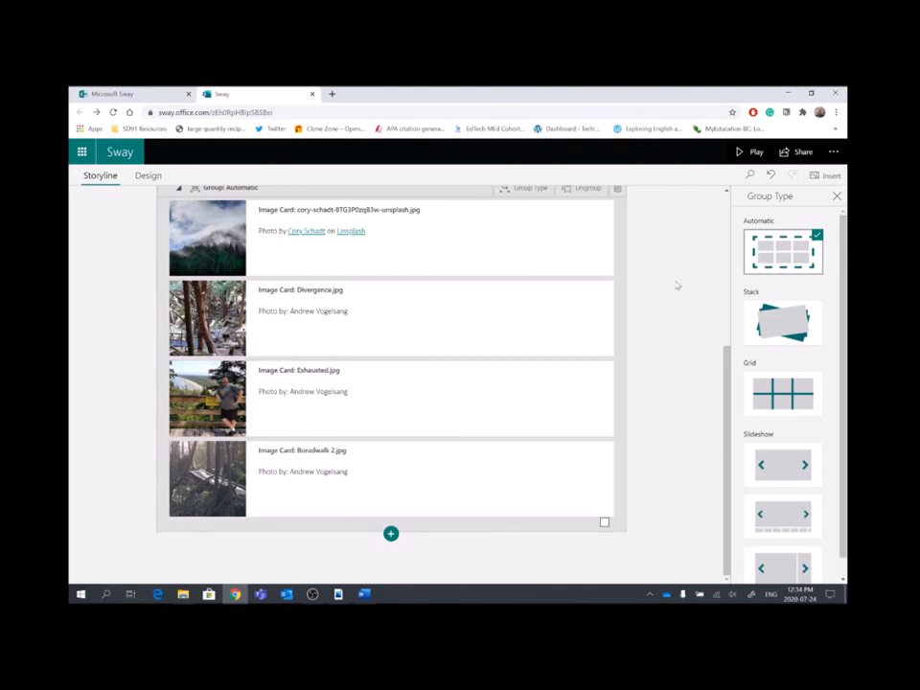
pyautogui.scroll(3)
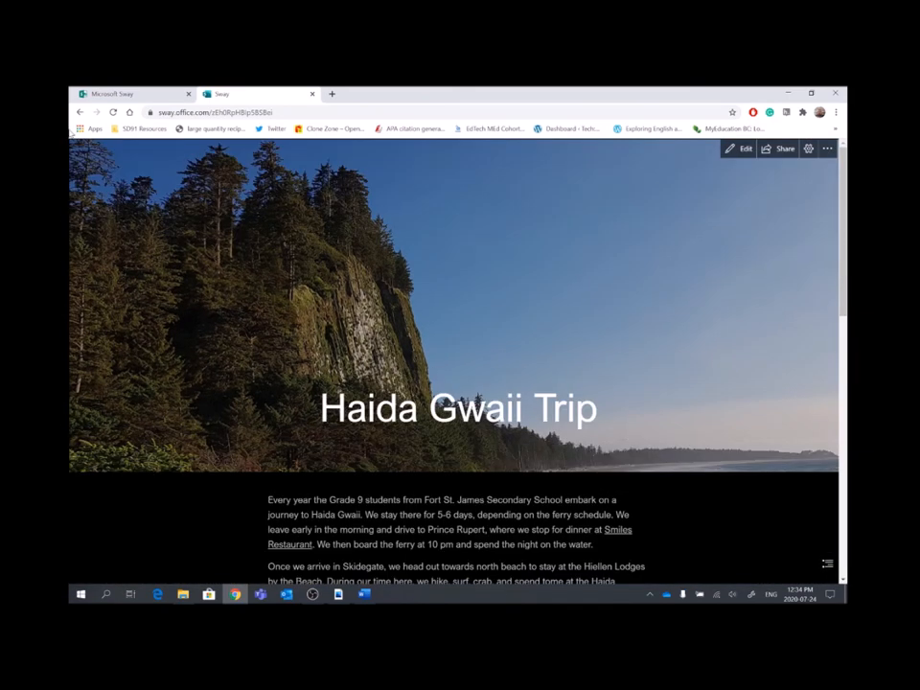
pyautogui.scroll(-3)
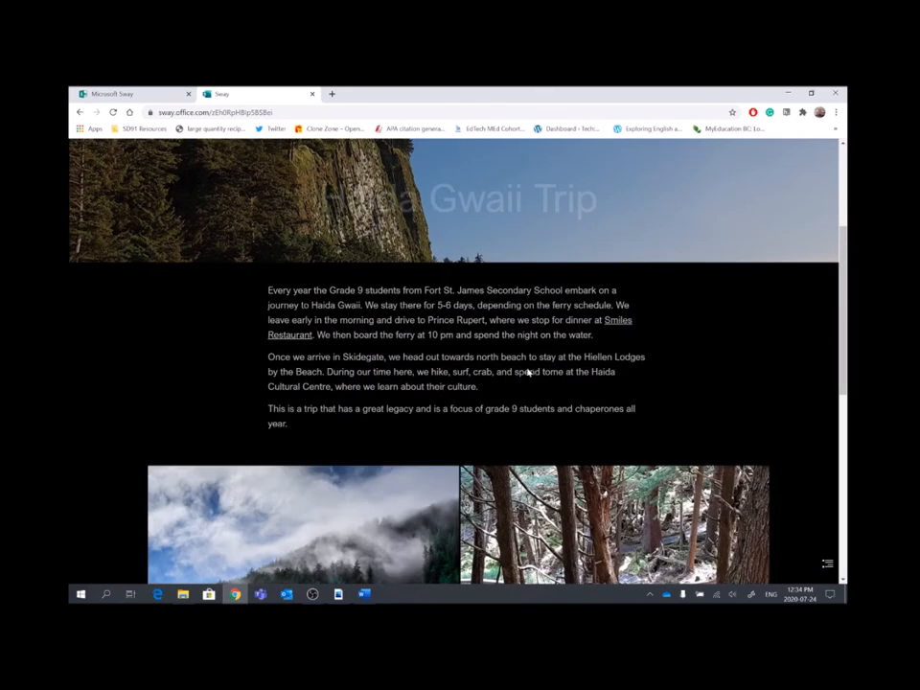
pyautogui.scroll(-3)
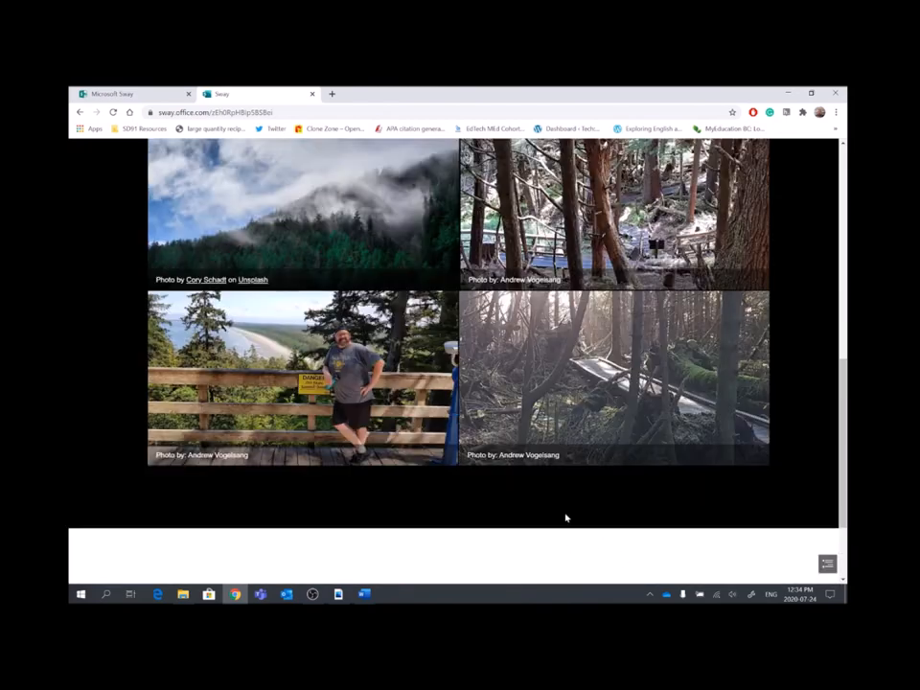
pyautogui.scroll(3)
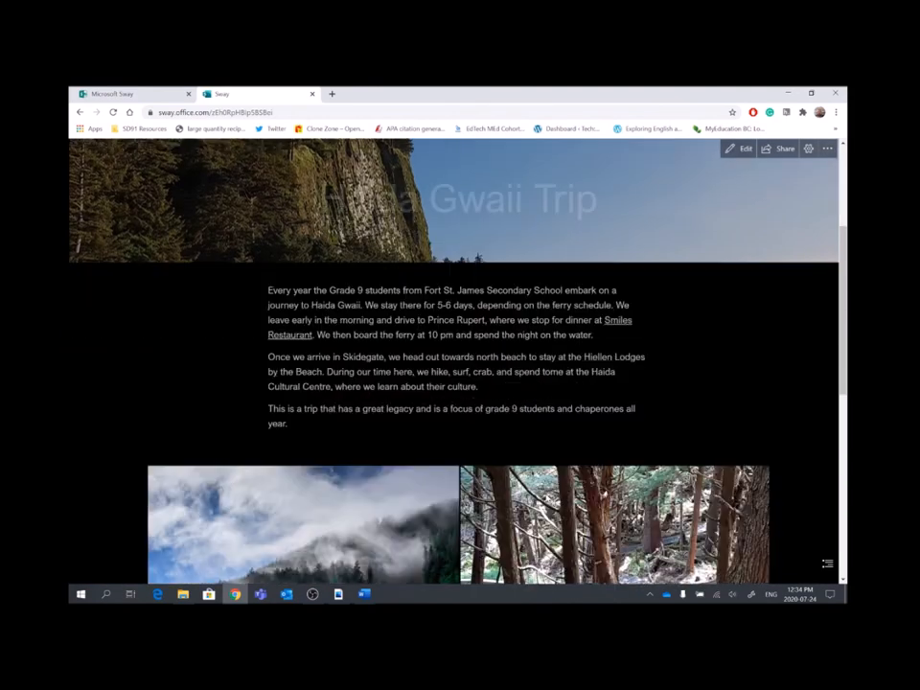
pyautogui.scroll(3)
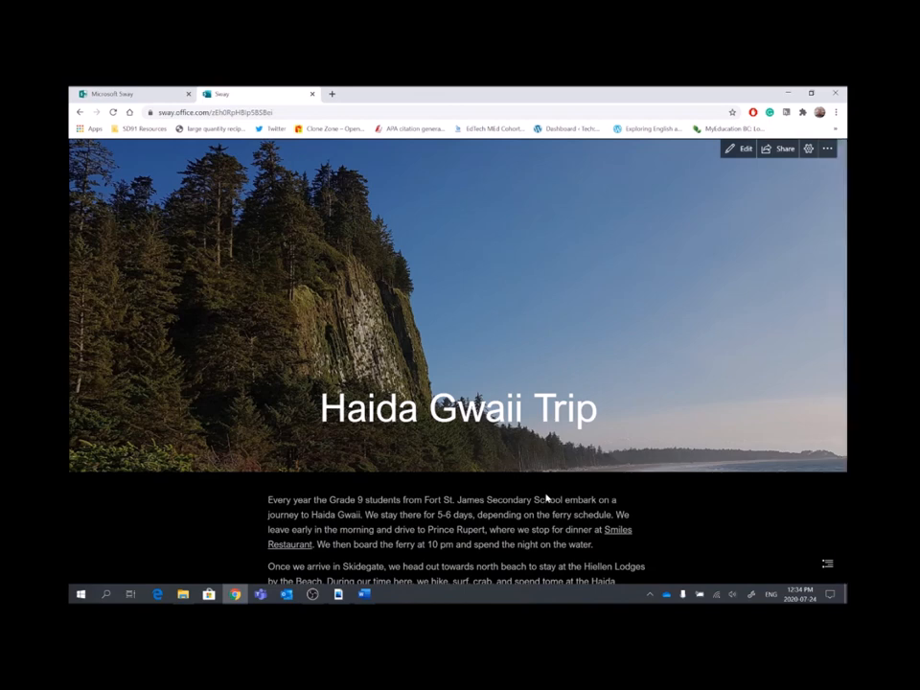
pyautogui.moveTo(313, 350)
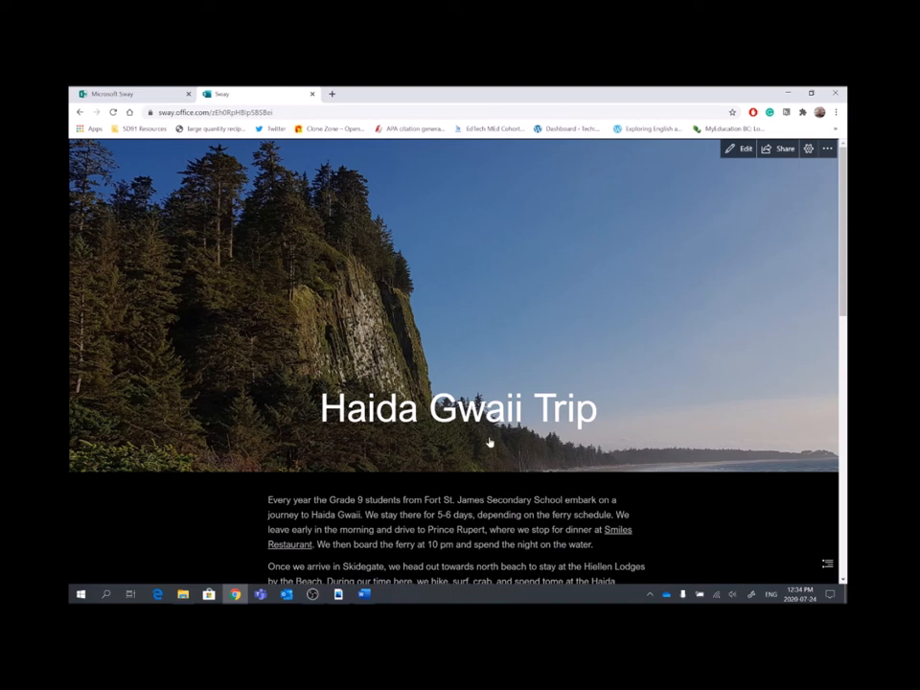
pyautogui.moveTo(532, 370)
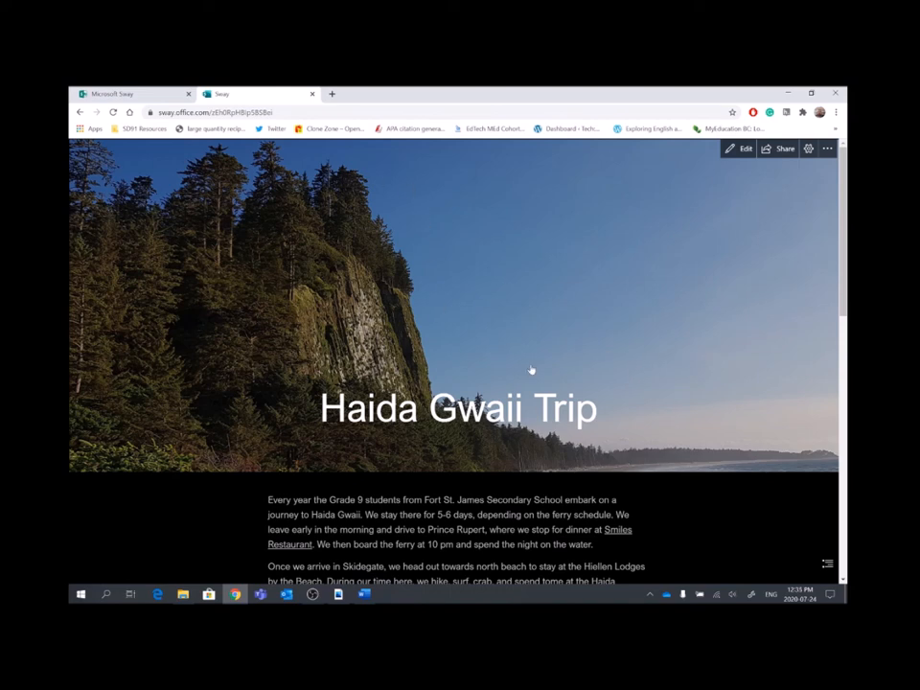
pyautogui.scroll(-3)
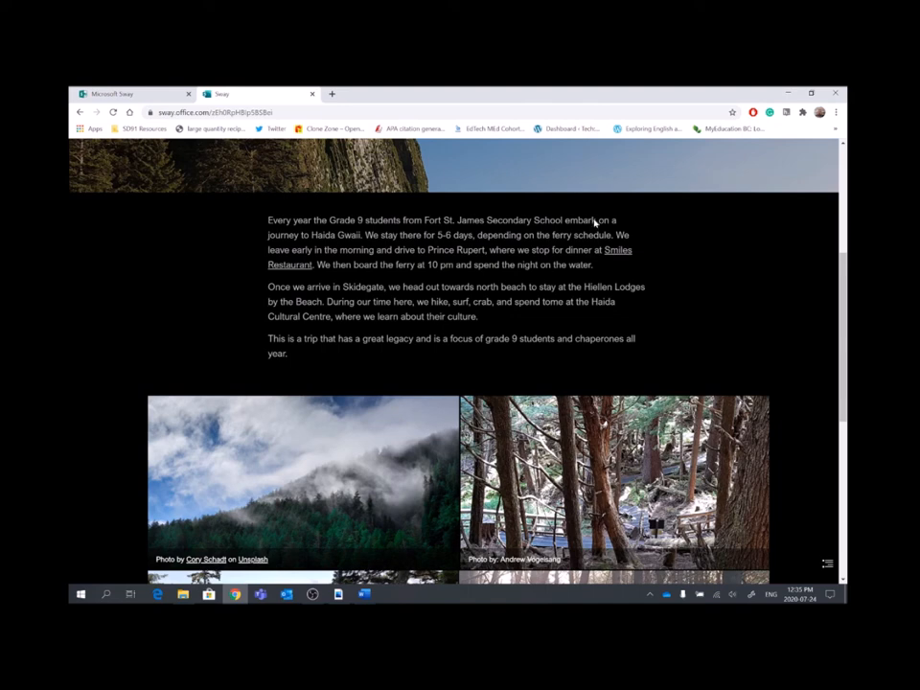
pyautogui.moveTo(297, 352)
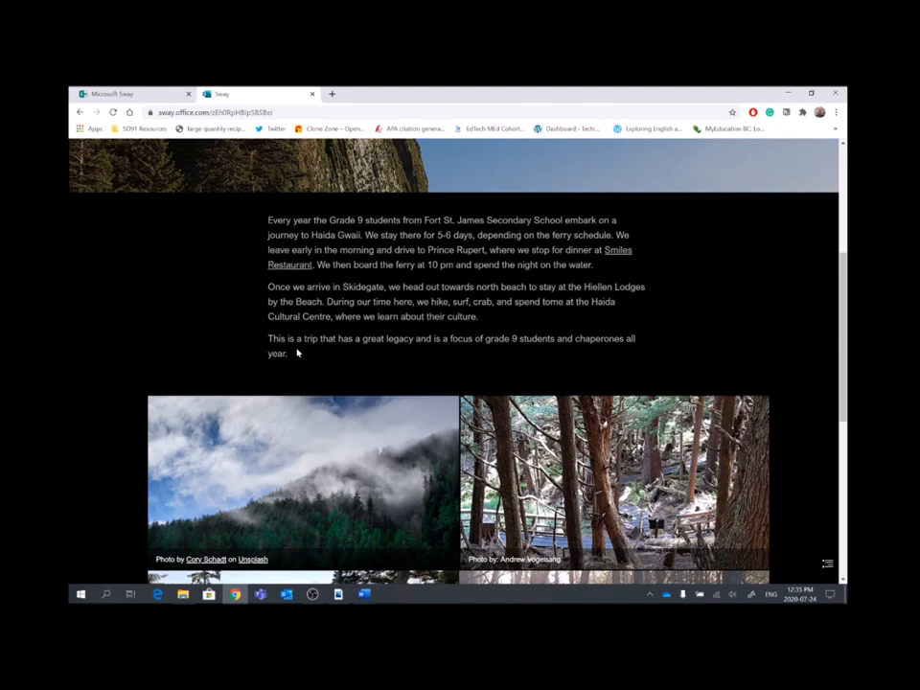
pyautogui.moveTo(297, 353)
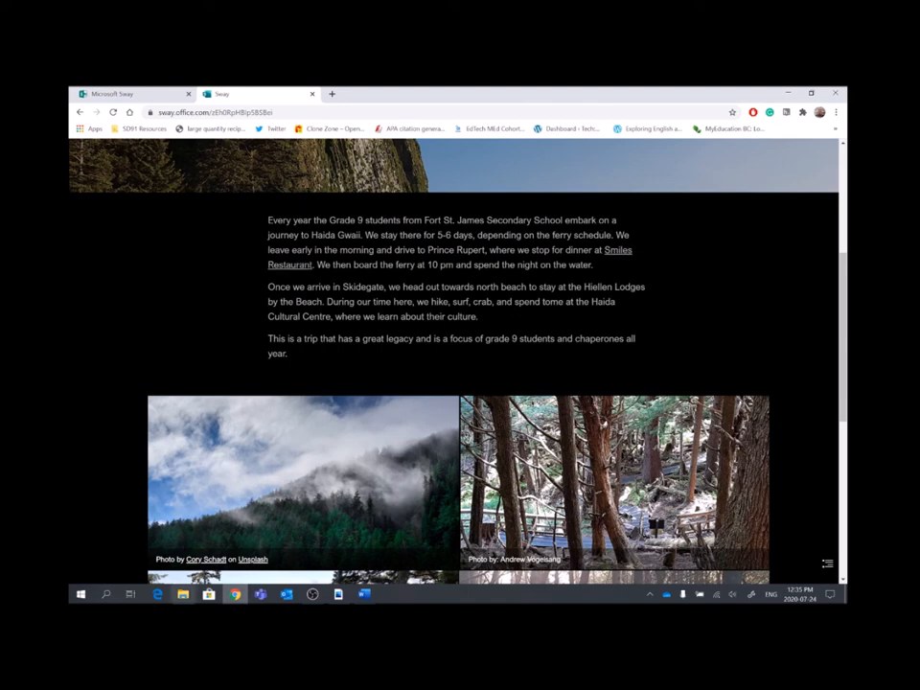
pyautogui.scroll(-3)
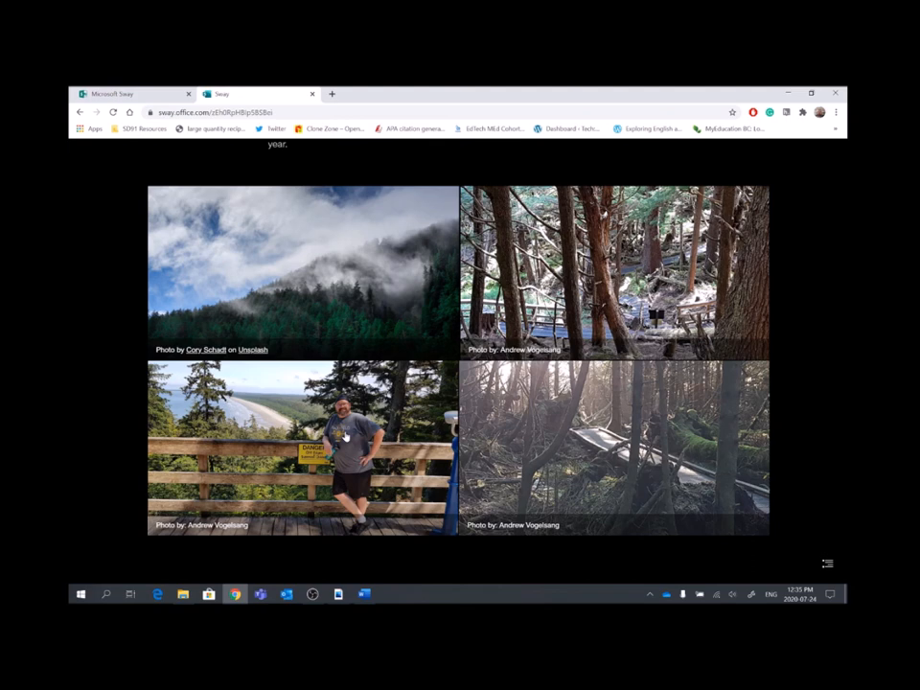
pyautogui.scroll(3)
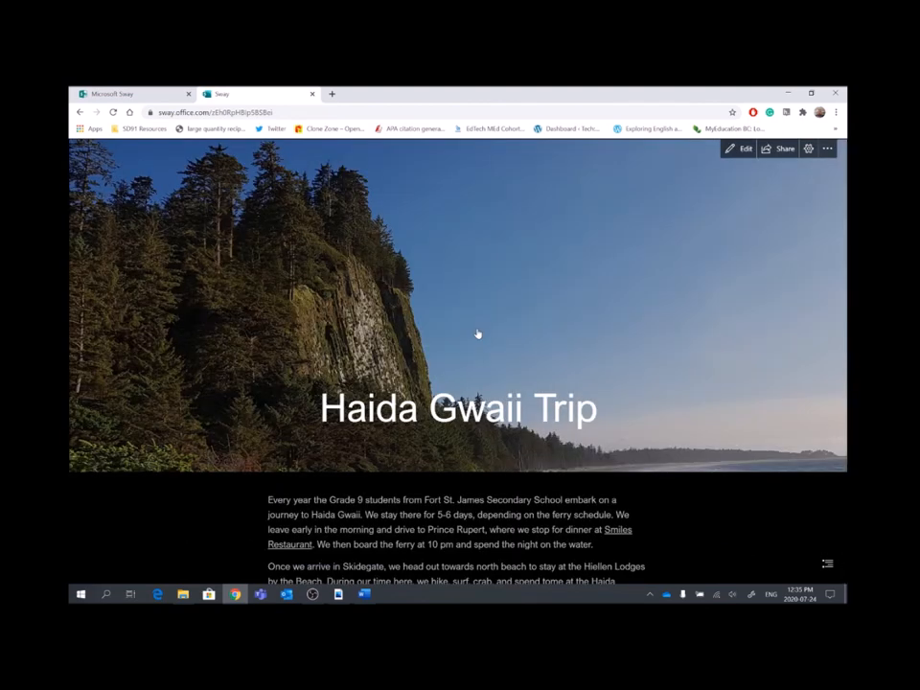